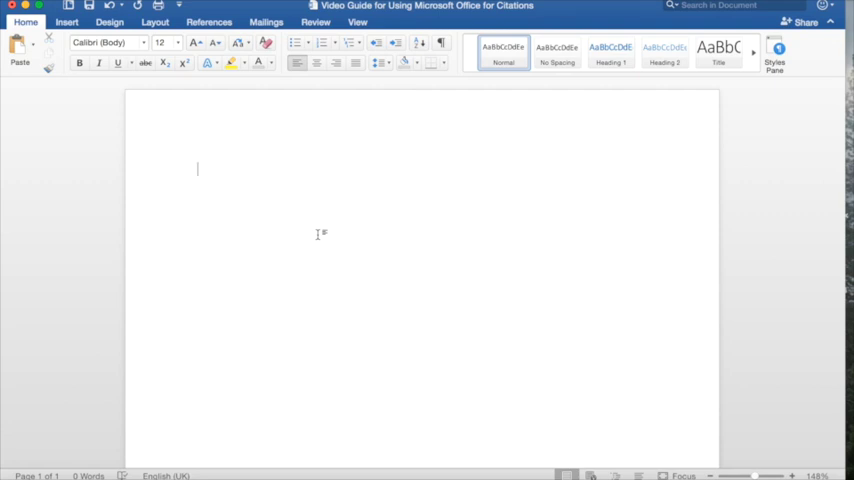
{"action": "mouse_move", "coordinate": [64, 22]}
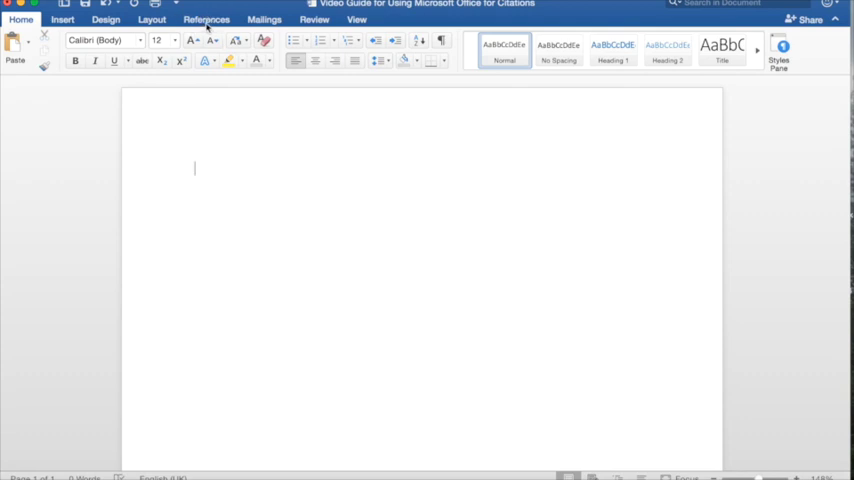
Step: Show the References tab's citation tools, keeping APA as the citation style
{"action": "left_click", "coordinate": [230, 20]}
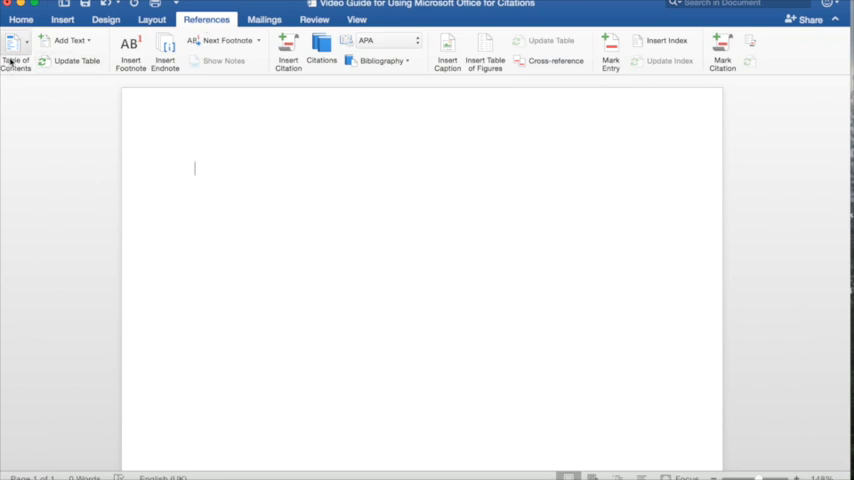
{"action": "mouse_move", "coordinate": [357, 17]}
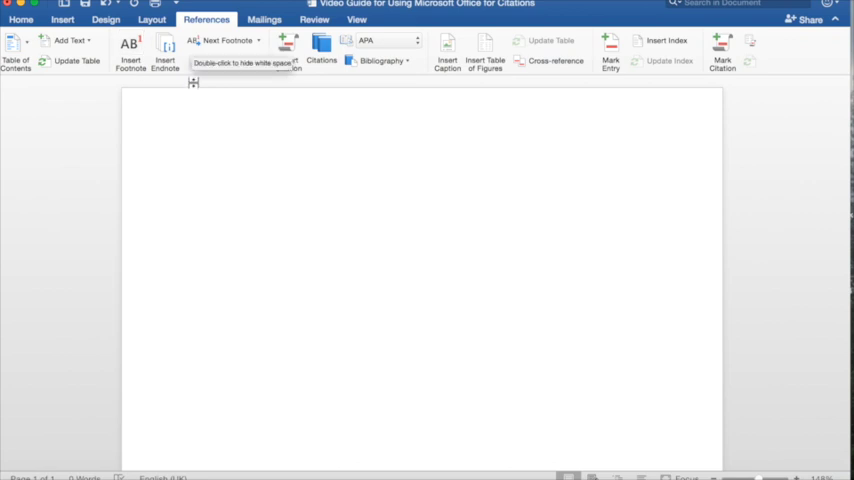
{"action": "mouse_move", "coordinate": [360, 170]}
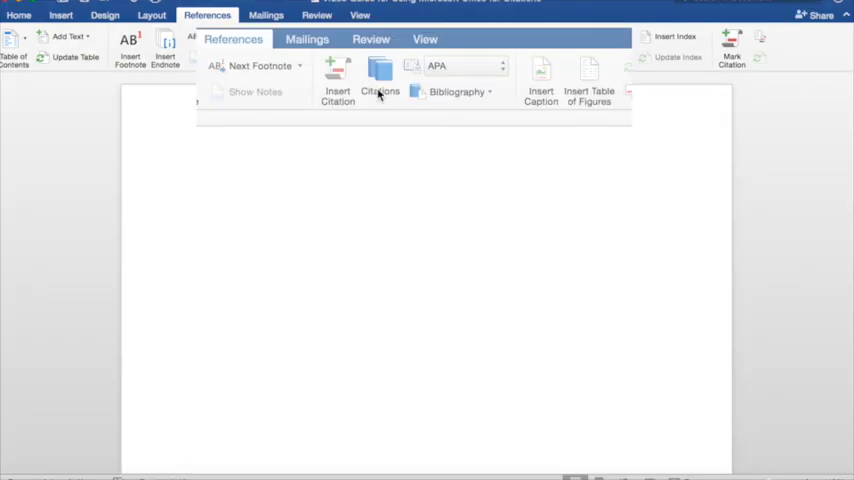
{"action": "mouse_move", "coordinate": [360, 200]}
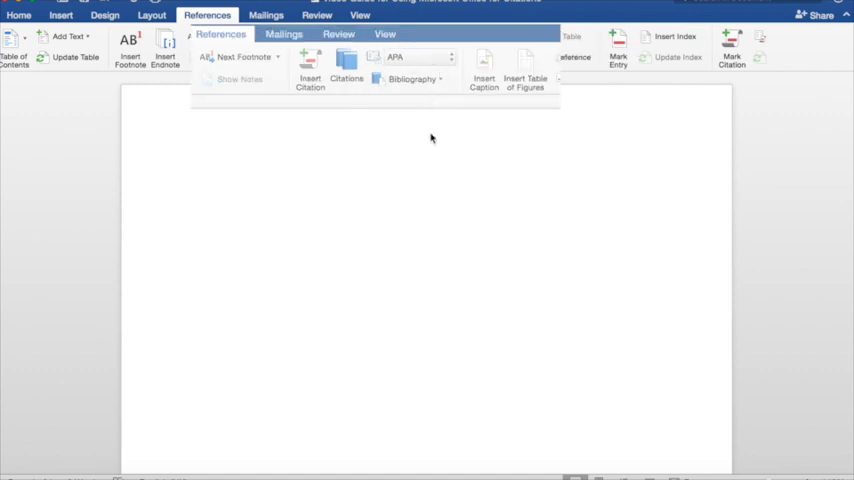
{"action": "mouse_move", "coordinate": [347, 60]}
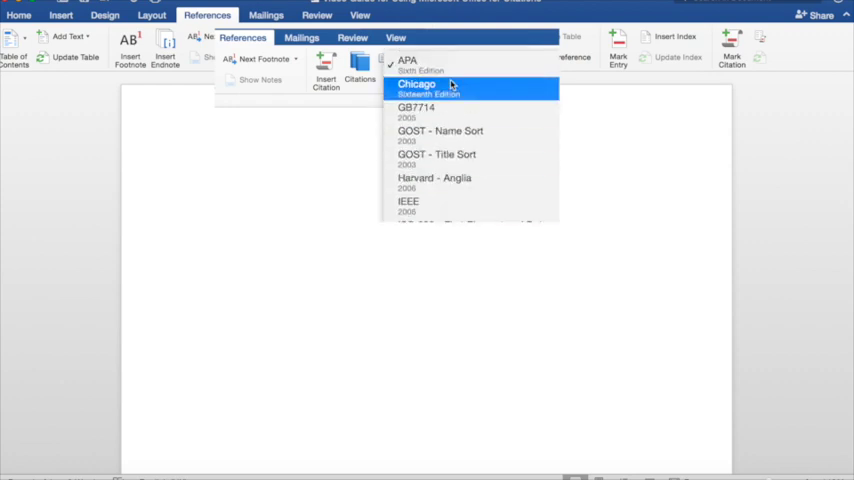
{"action": "mouse_move", "coordinate": [456, 185]}
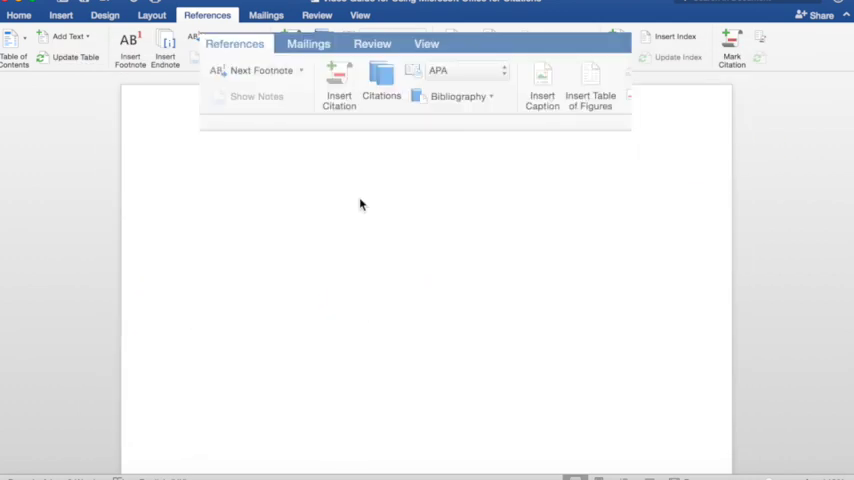
{"action": "mouse_move", "coordinate": [412, 110]}
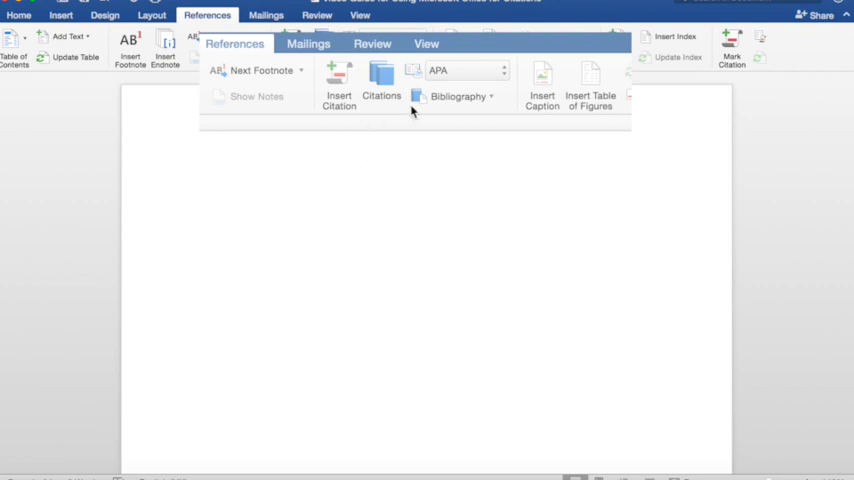
Step: Open the Citations pane, showing APA style and no saved sources
{"action": "left_click", "coordinate": [381, 75]}
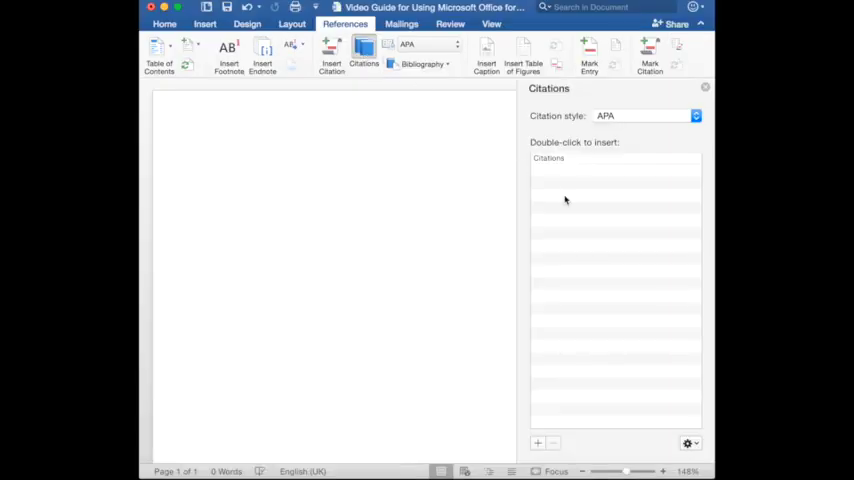
{"action": "mouse_move", "coordinate": [568, 243]}
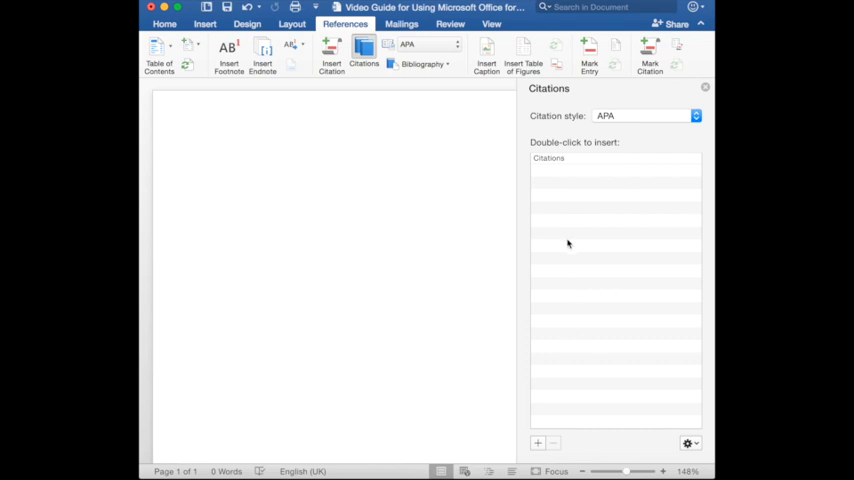
{"action": "mouse_move", "coordinate": [591, 198]}
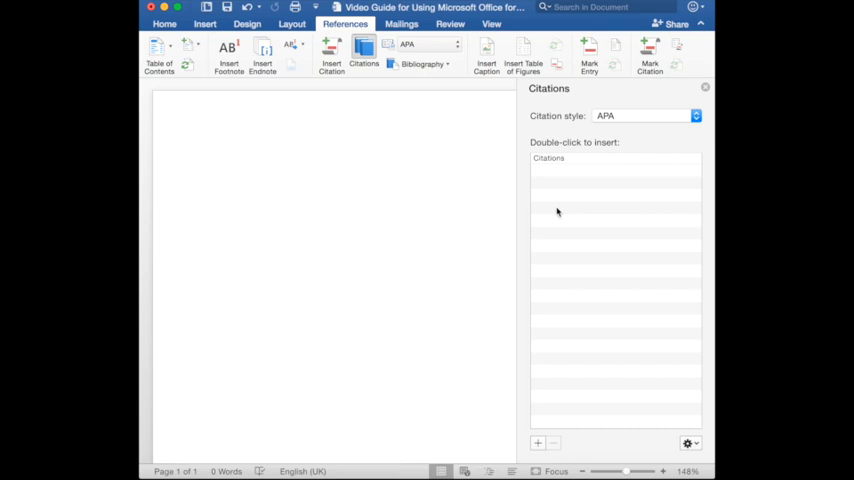
{"action": "mouse_move", "coordinate": [698, 244]}
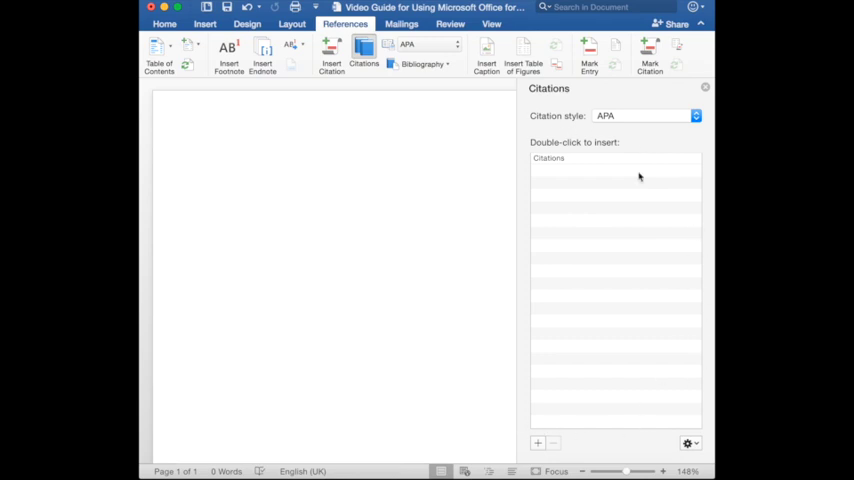
{"action": "mouse_move", "coordinate": [586, 220]}
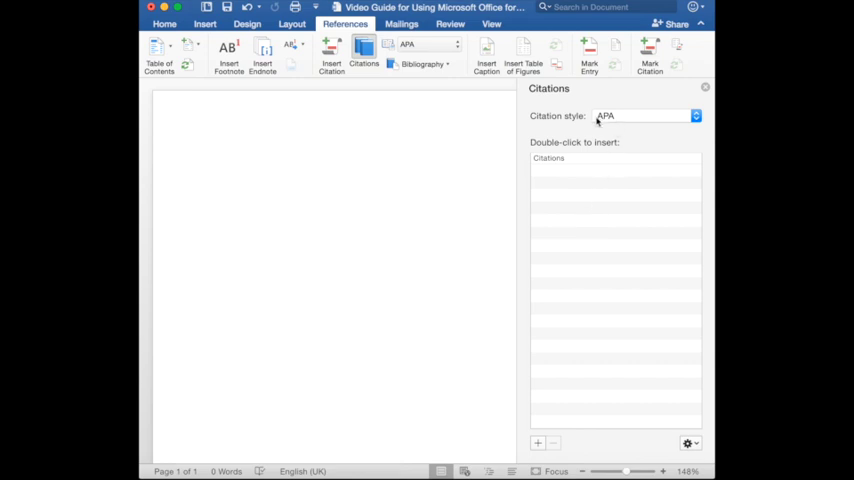
{"action": "mouse_move", "coordinate": [550, 401]}
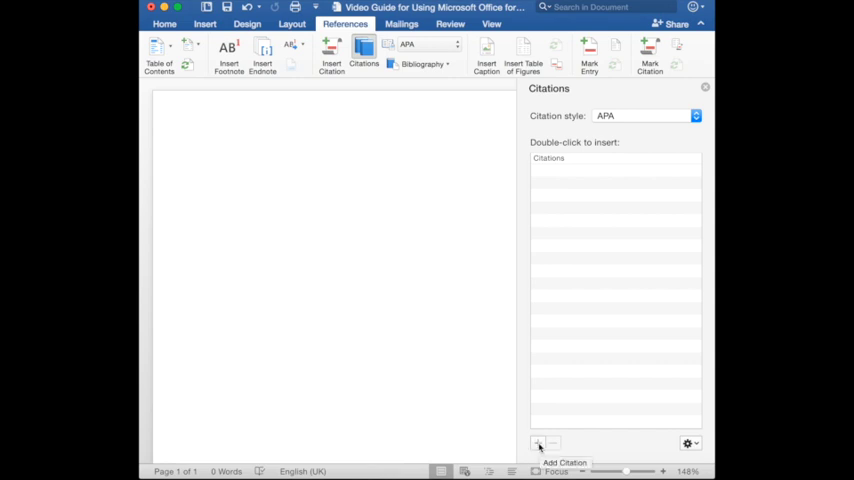
{"action": "mouse_move", "coordinate": [560, 445]}
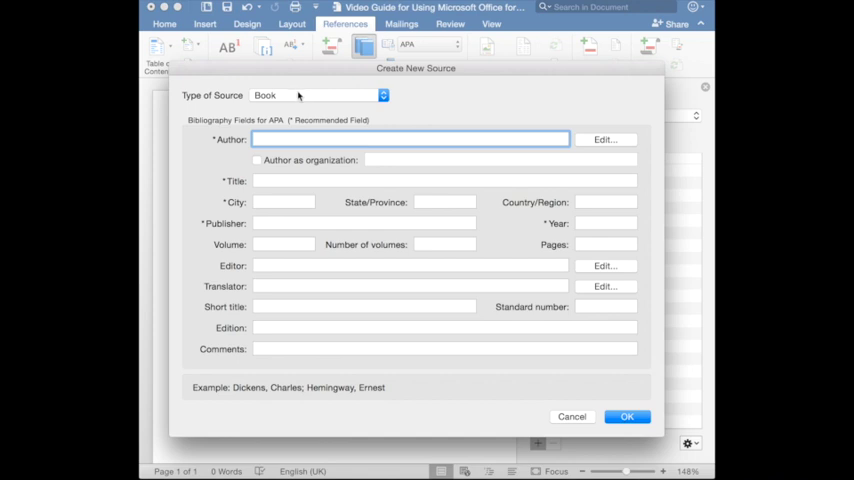
{"action": "mouse_move", "coordinate": [358, 220]}
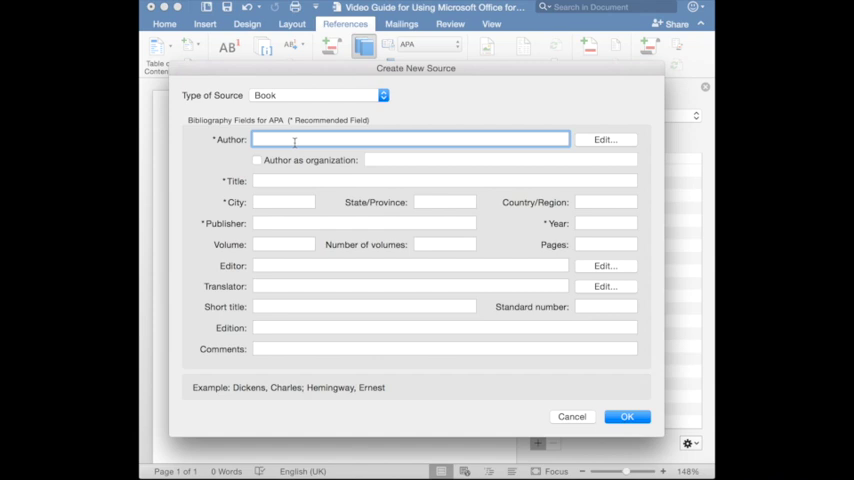
{"action": "mouse_move", "coordinate": [311, 181]}
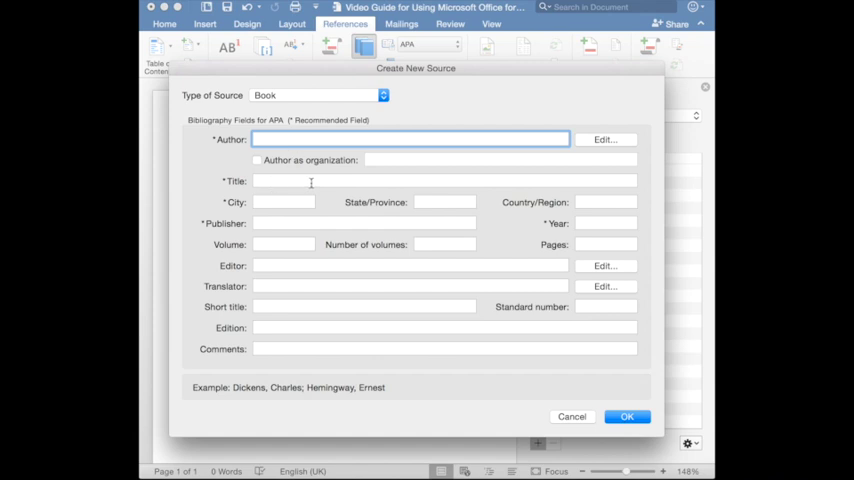
{"action": "mouse_move", "coordinate": [291, 202]}
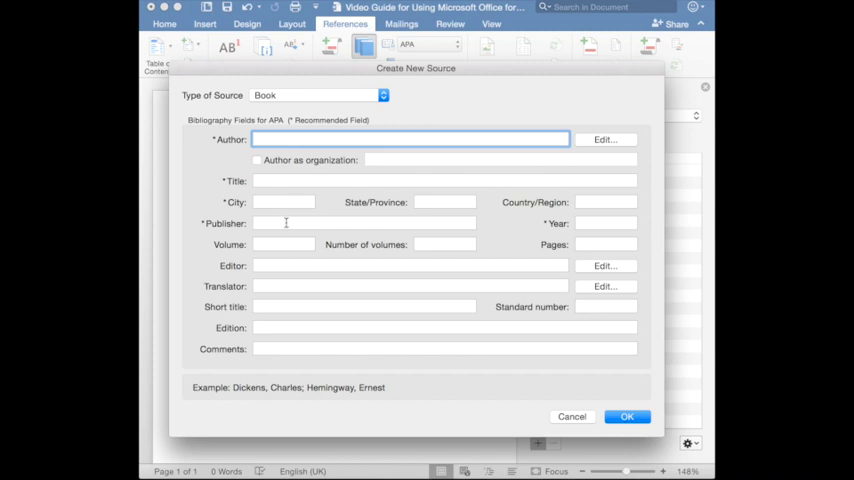
{"action": "mouse_move", "coordinate": [590, 222]}
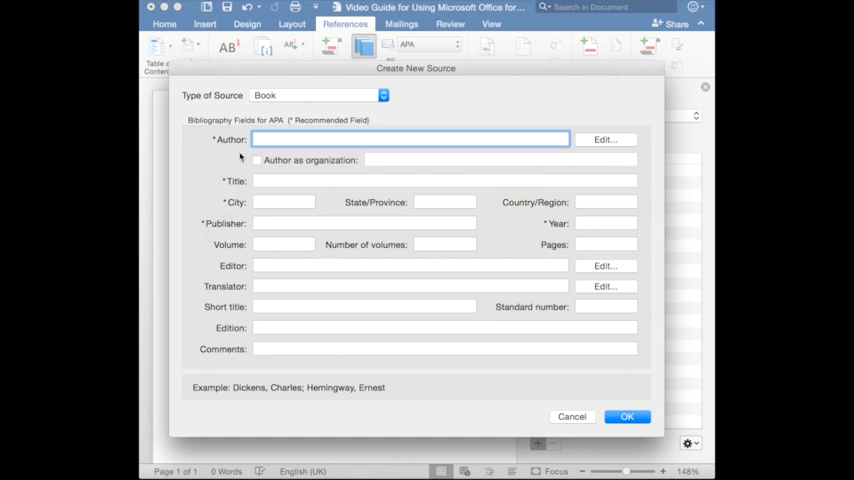
{"action": "mouse_move", "coordinate": [530, 210]}
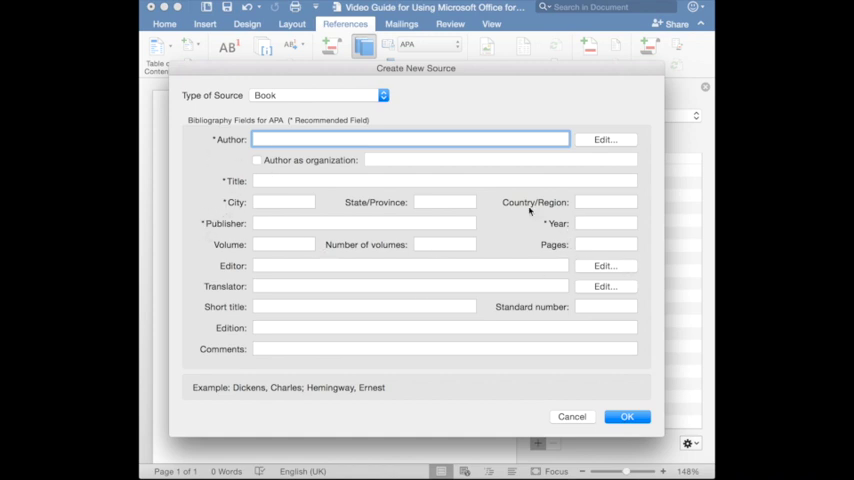
{"action": "mouse_move", "coordinate": [461, 320]}
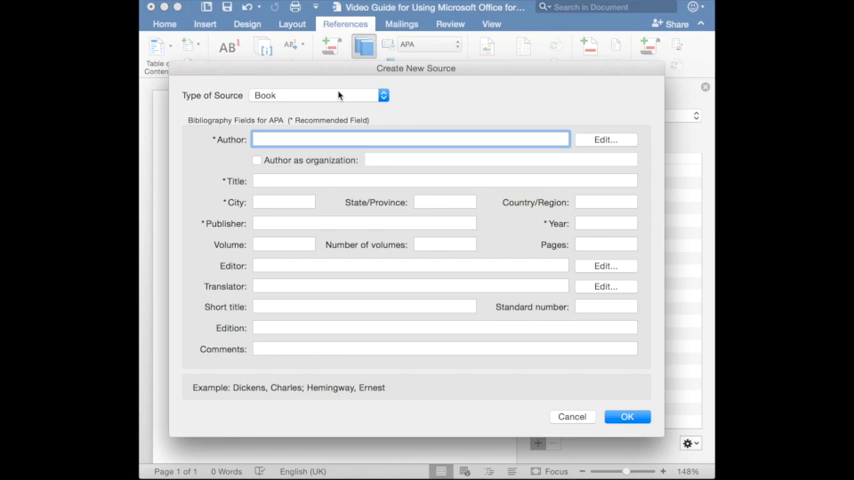
Step: Set the new source's type to Article in a journal
{"action": "left_click", "coordinate": [318, 95]}
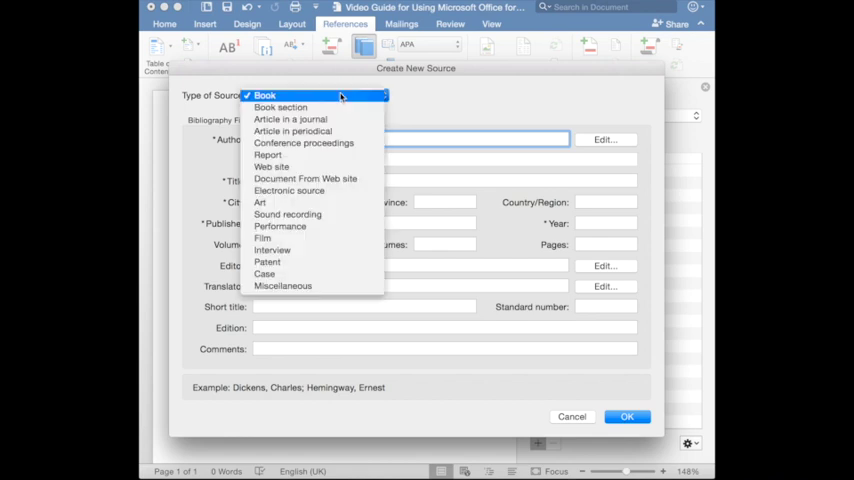
{"action": "mouse_move", "coordinate": [272, 167]}
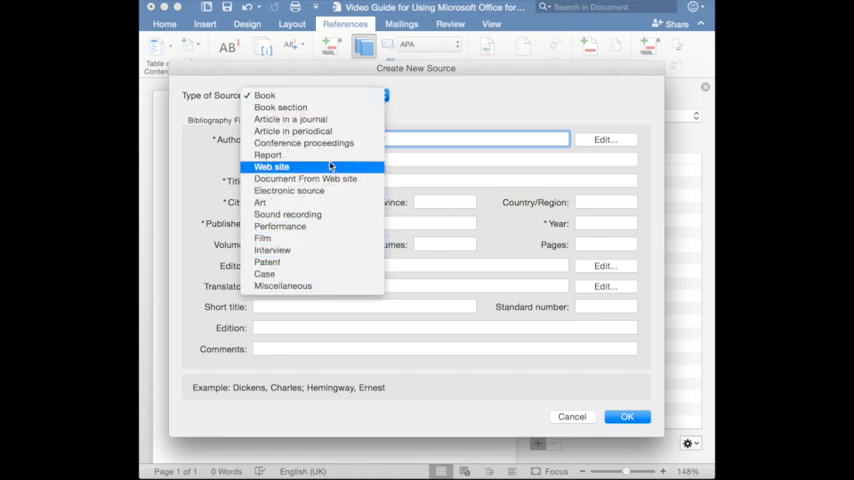
{"action": "mouse_move", "coordinate": [266, 274]}
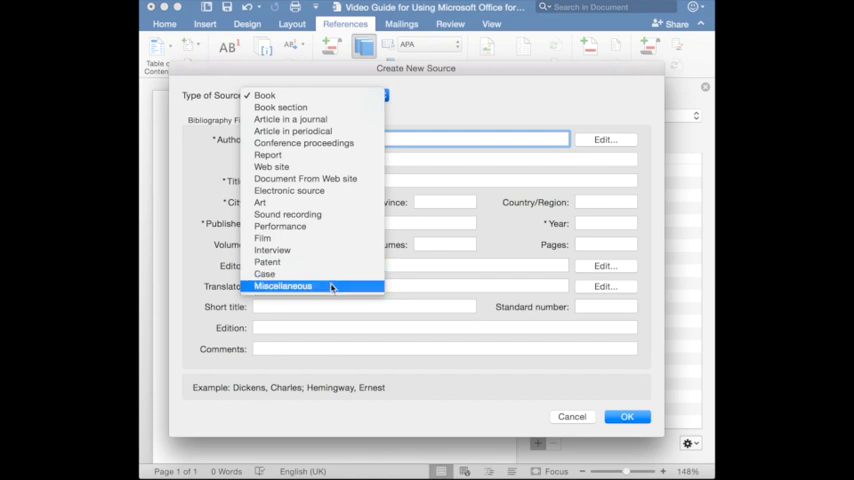
{"action": "mouse_move", "coordinate": [268, 155]}
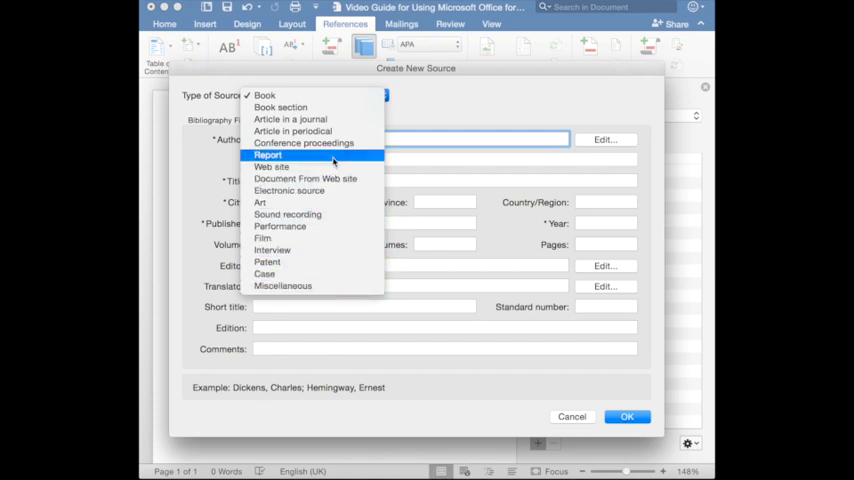
{"action": "mouse_move", "coordinate": [326, 161]}
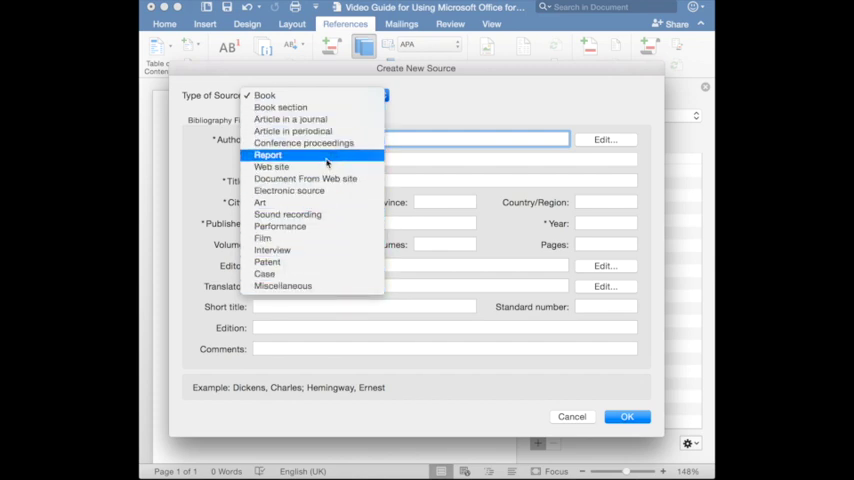
{"action": "mouse_move", "coordinate": [311, 250]}
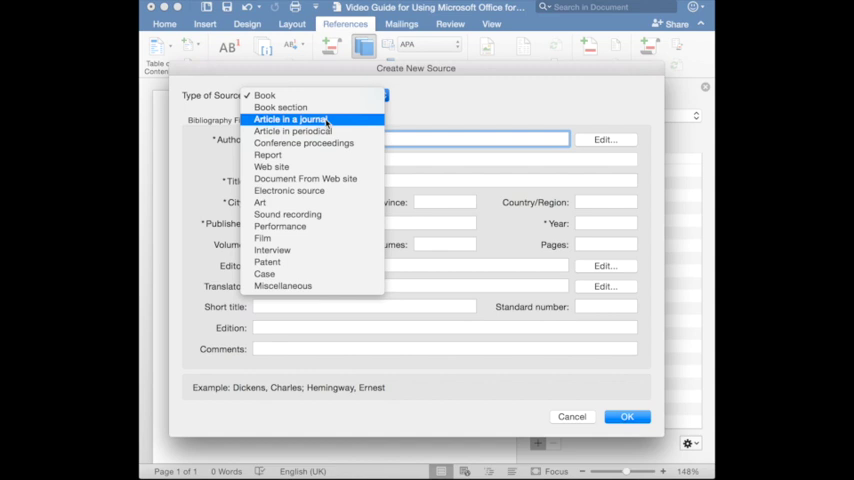
{"action": "left_click", "coordinate": [290, 119]}
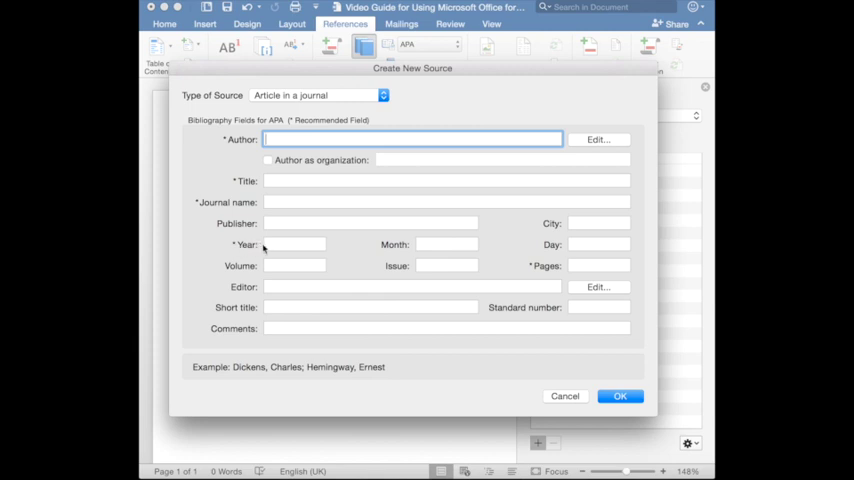
{"action": "mouse_move", "coordinate": [543, 271]}
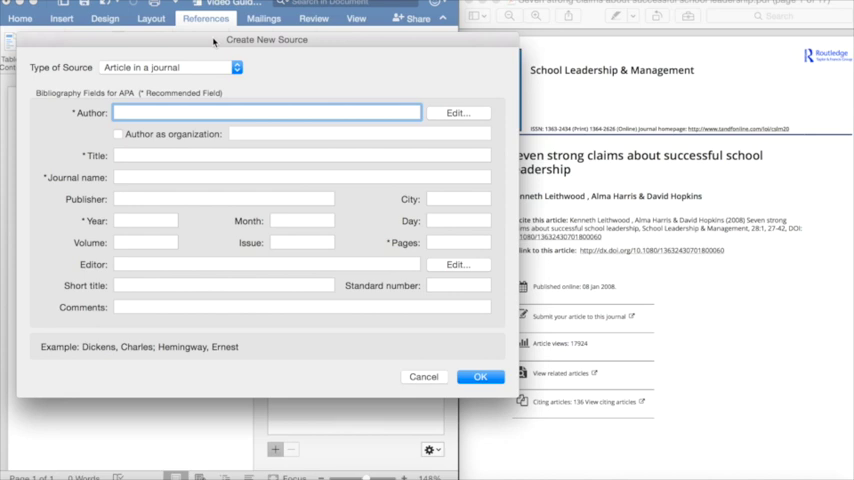
{"action": "mouse_move", "coordinate": [265, 79]}
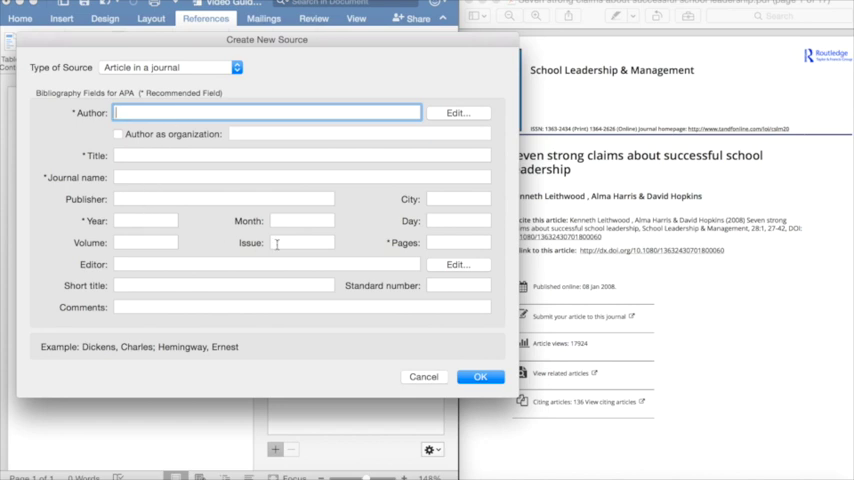
{"action": "left_click", "coordinate": [423, 377]}
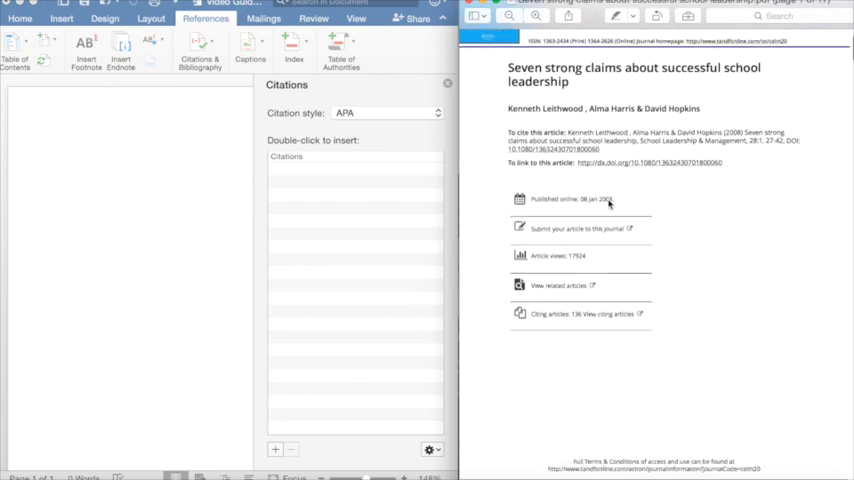
Step: Scroll the journal article PDF past its title page into the introduction
{"action": "scroll", "scroll_direction": "down", "scroll_amount": 3}
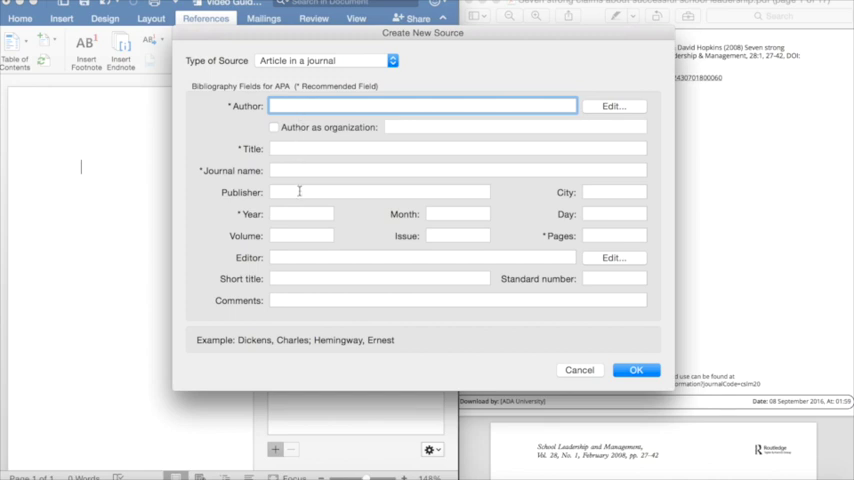
{"action": "mouse_move", "coordinate": [599, 239]}
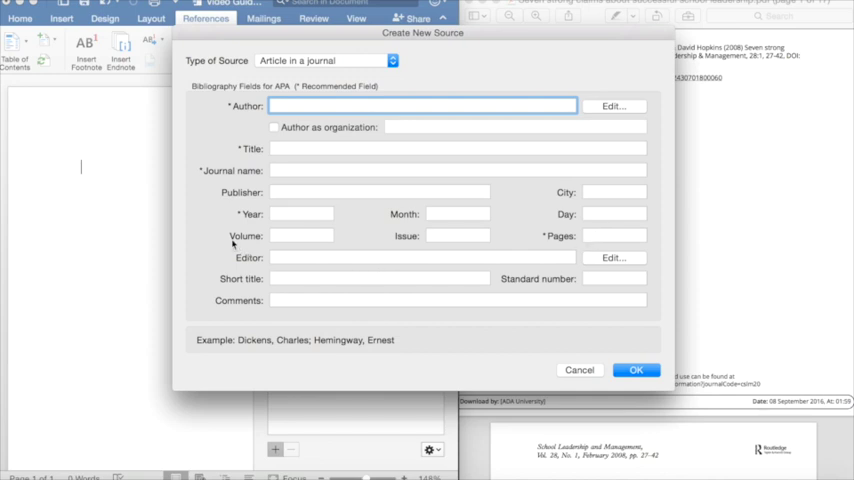
{"action": "mouse_move", "coordinate": [489, 271]}
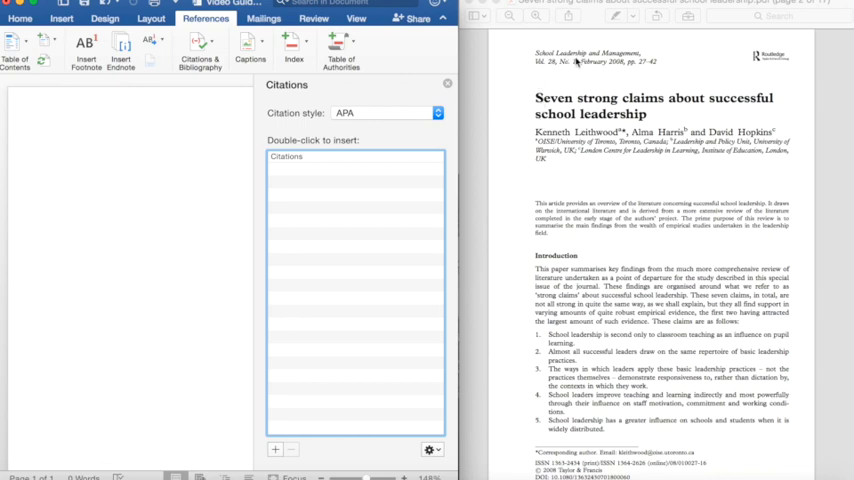
{"action": "mouse_move", "coordinate": [644, 62]}
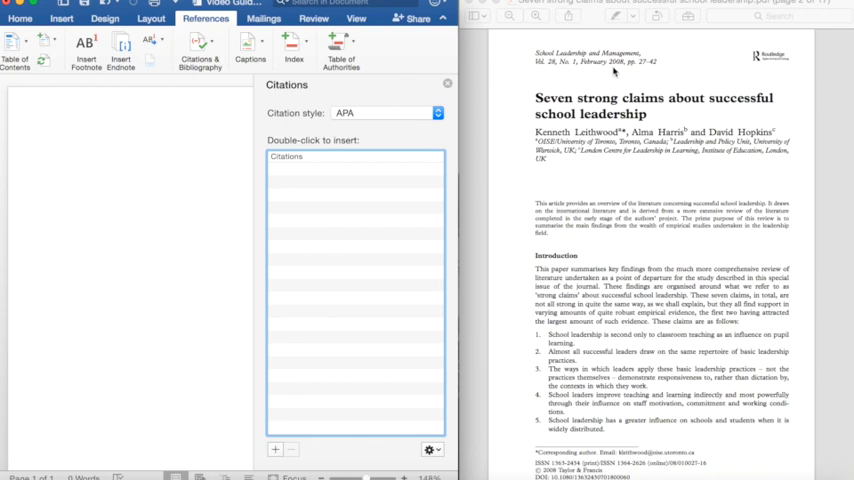
{"action": "mouse_move", "coordinate": [638, 105]}
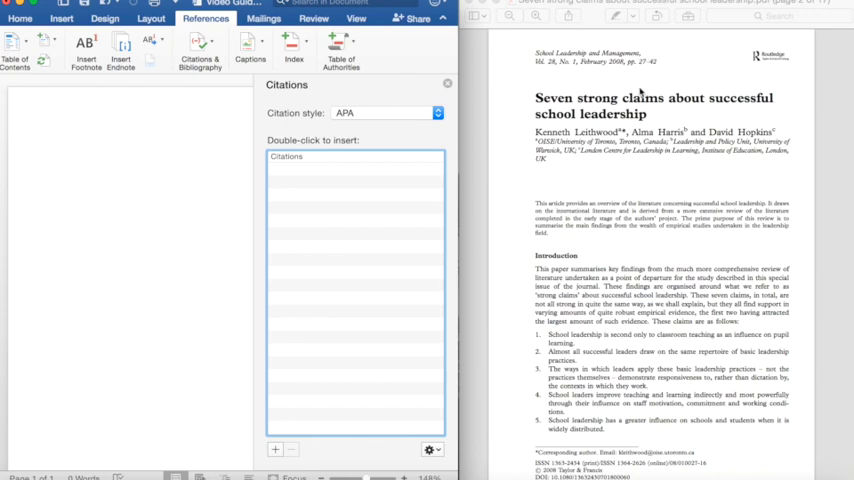
{"action": "mouse_move", "coordinate": [685, 77]}
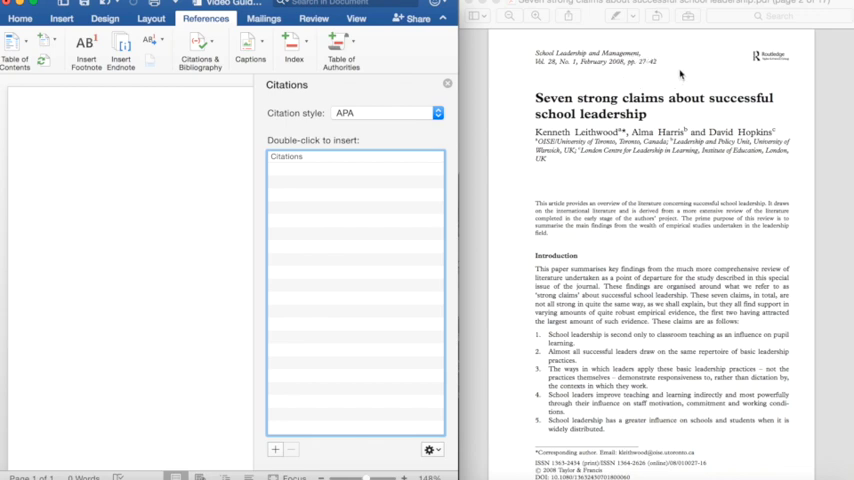
{"action": "scroll", "scroll_direction": "down", "scroll_amount": 3}
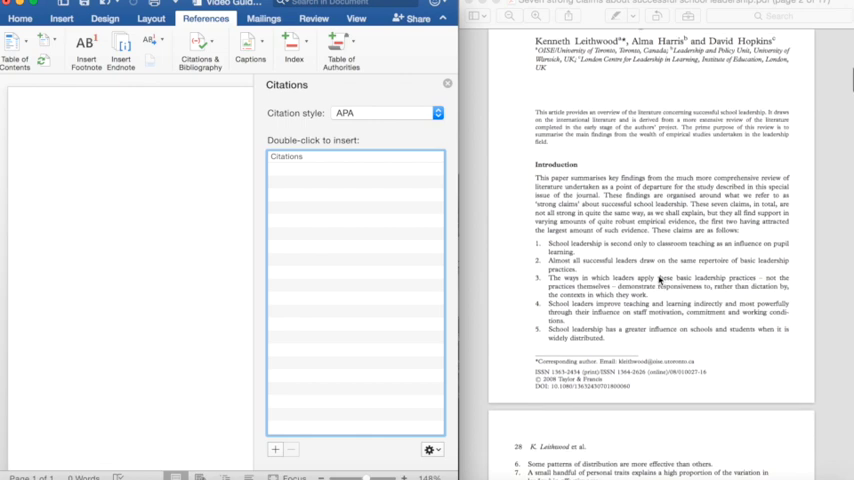
{"action": "scroll", "scroll_direction": "down", "scroll_amount": 3}
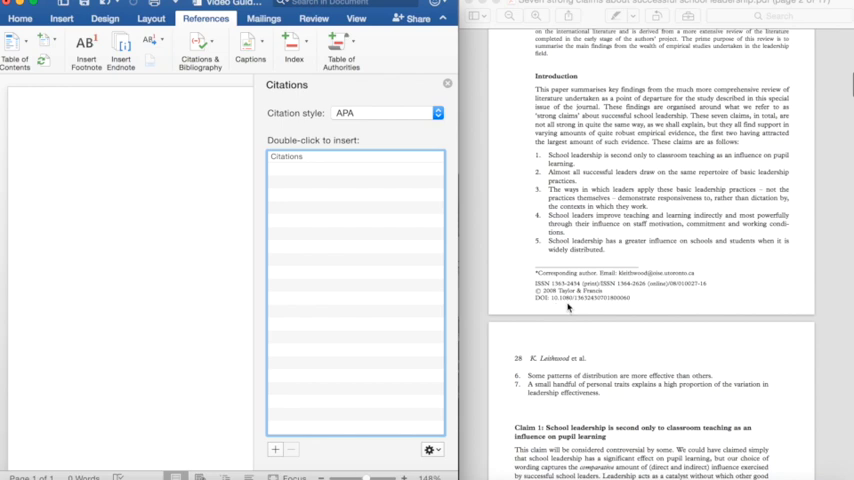
{"action": "mouse_move", "coordinate": [549, 307]}
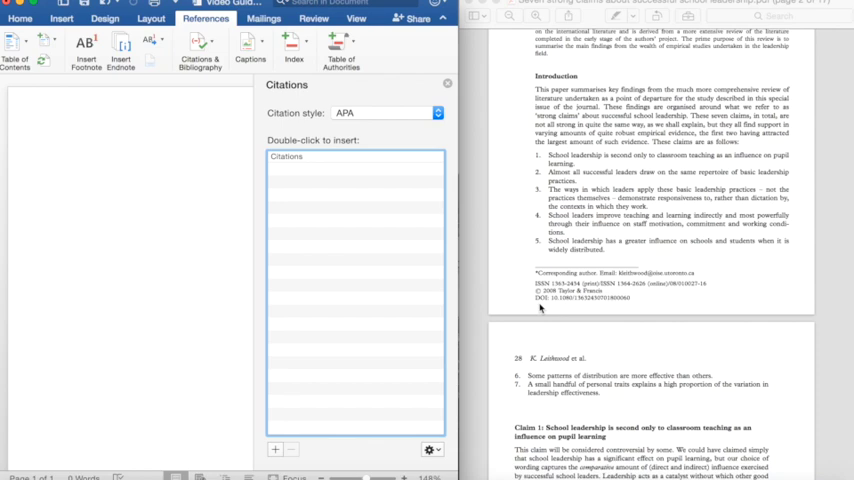
{"action": "mouse_move", "coordinate": [538, 308]}
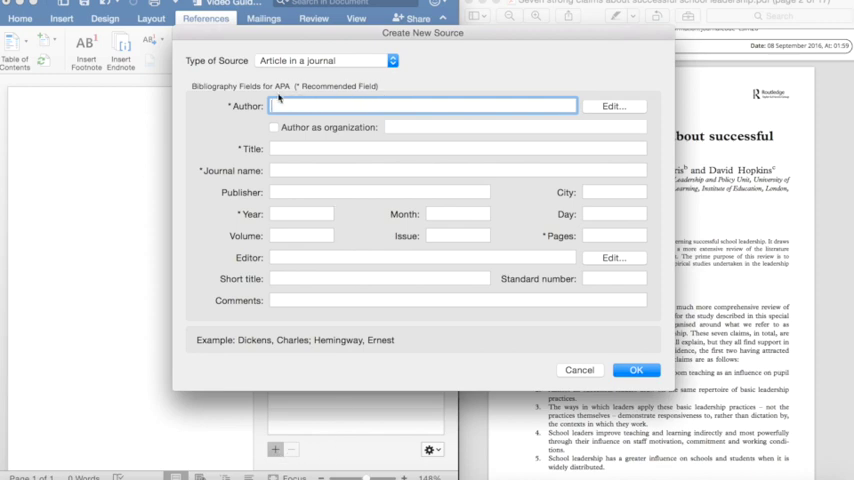
Step: Enter authors Kenneth Leithwood, Alma Harris and Hopkins in the Author field
{"action": "type", "text": "Kenneth"}
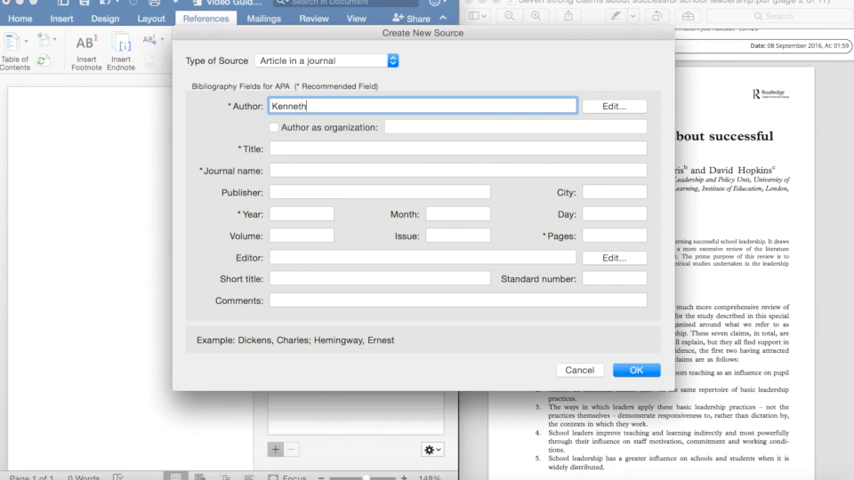
{"action": "type", "text": "Leith"}
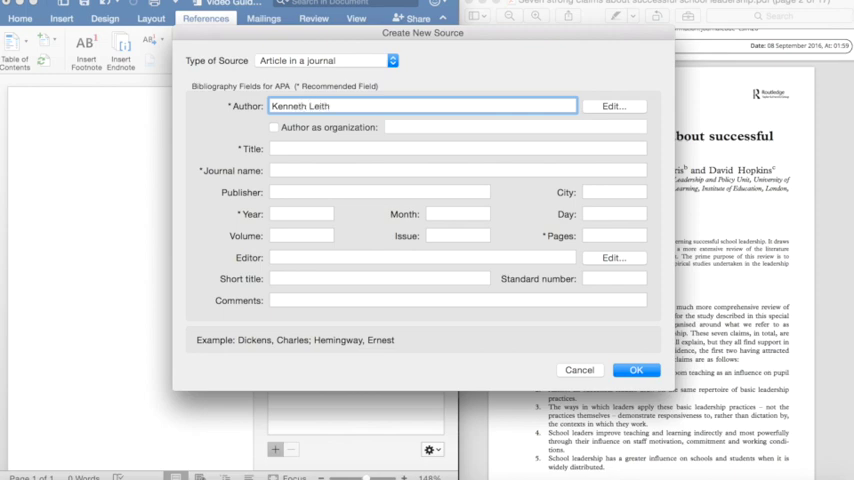
{"action": "type", "text": "hwoow;"}
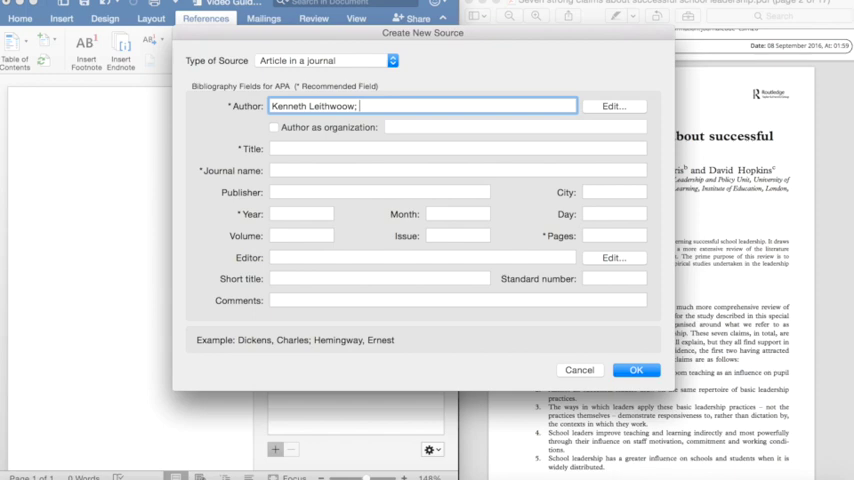
{"action": "mouse_move", "coordinate": [333, 126]}
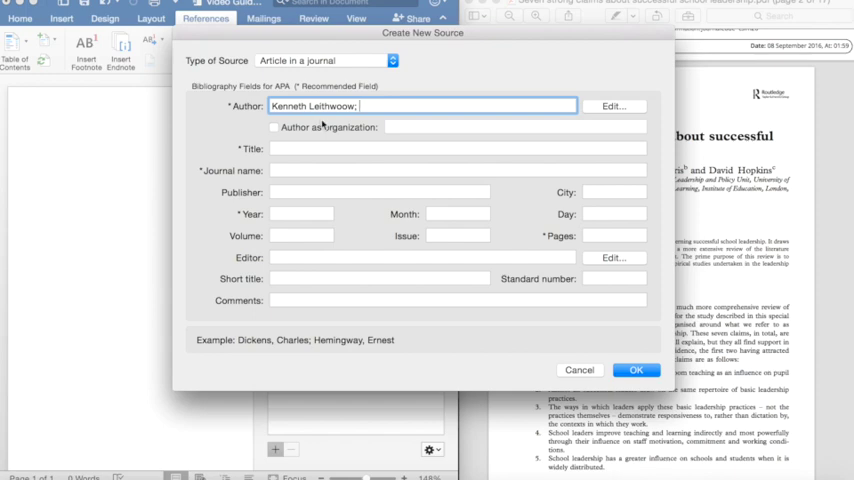
{"action": "key", "text": "Backspace"}
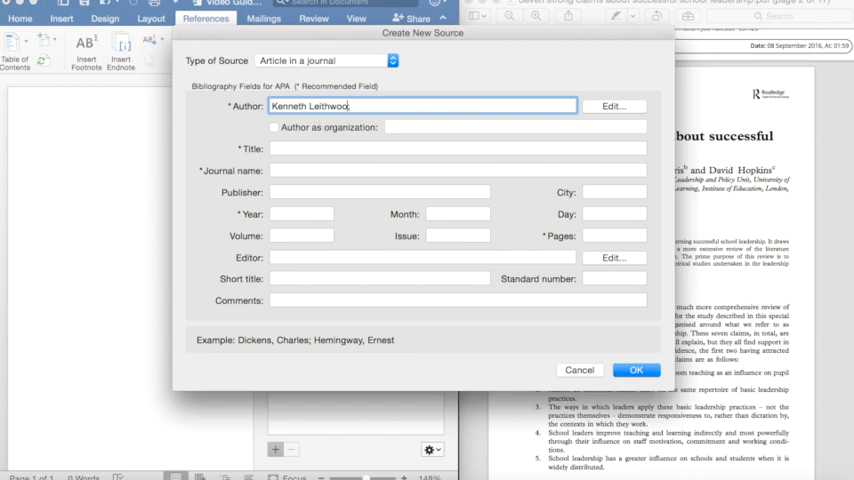
{"action": "type", "text": "d;"}
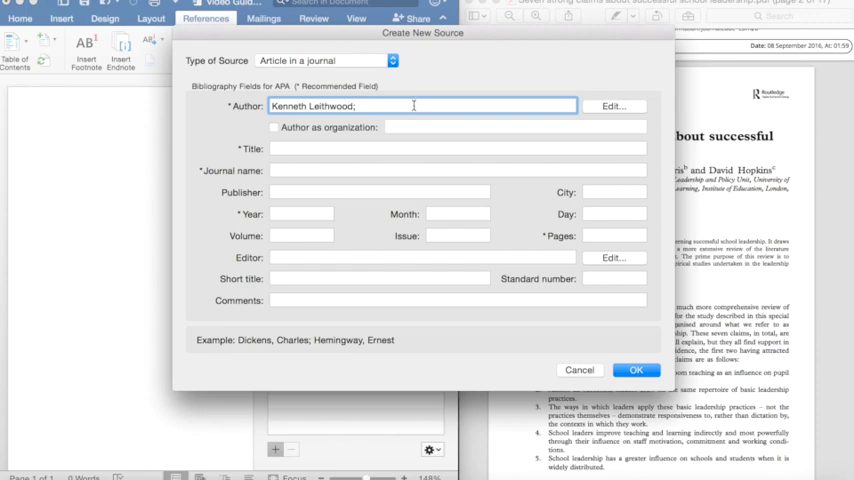
{"action": "type", "text": "Alma Ha"}
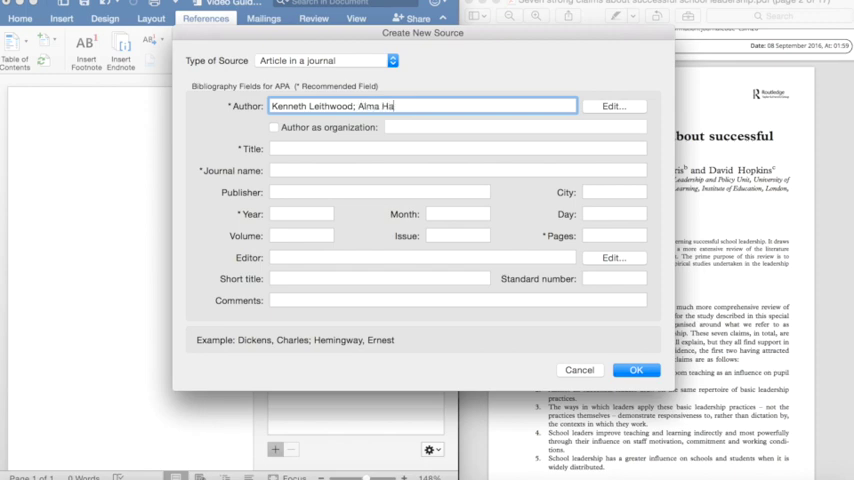
{"action": "type", "text": "rris,"}
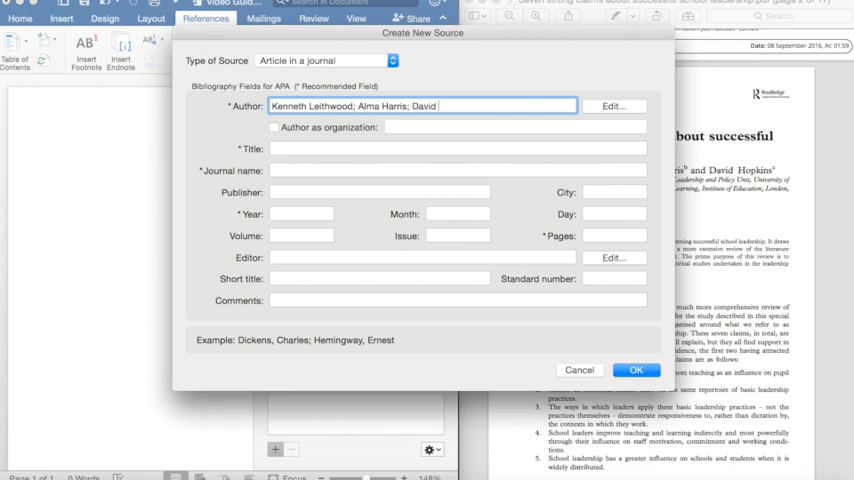
{"action": "type", "text": "Hopkins"}
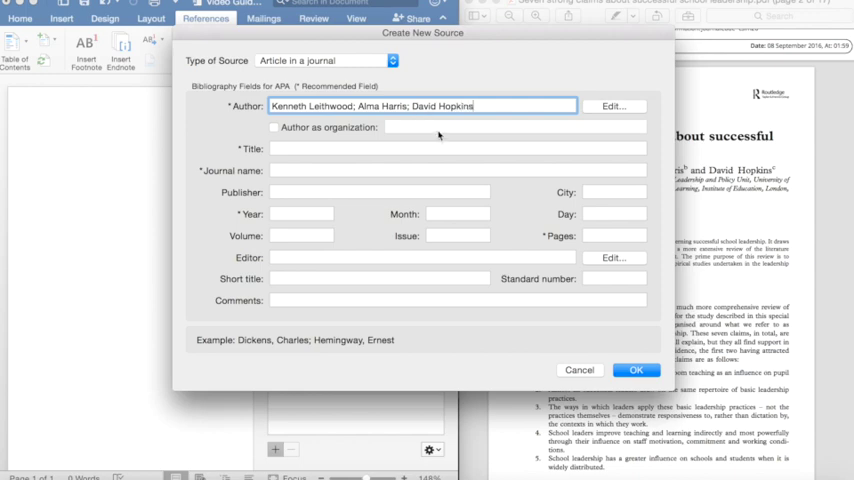
Step: Enter title 'Seven strong claims about leadership' and journal 'School Leadership and Management'
{"action": "left_click", "coordinate": [457, 148]}
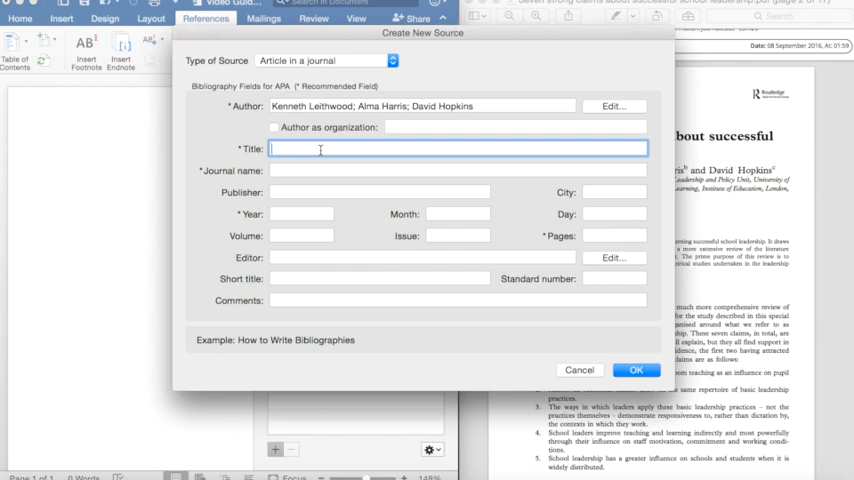
{"action": "type", "text": "Seven"}
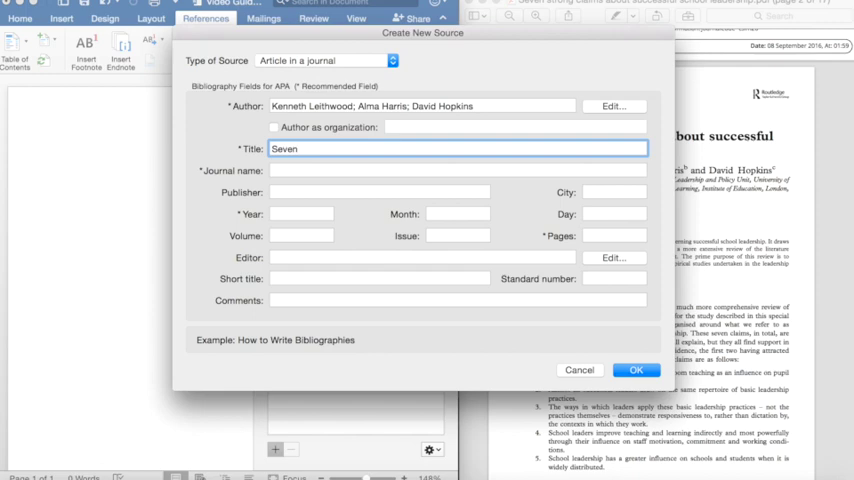
{"action": "type", "text": "s"}
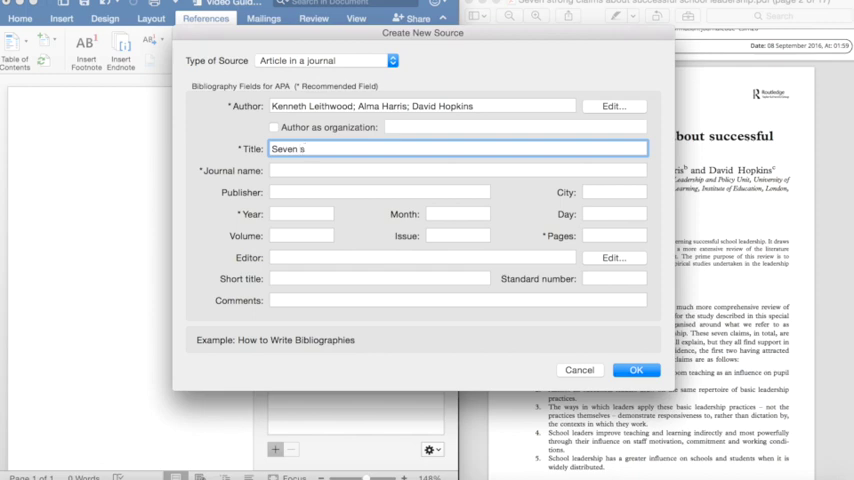
{"action": "type", "text": "trong claims"}
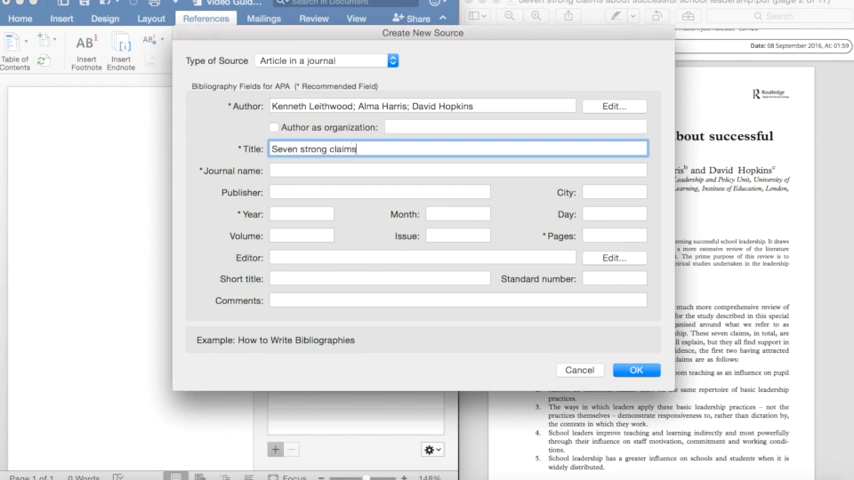
{"action": "type", "text": "about le"}
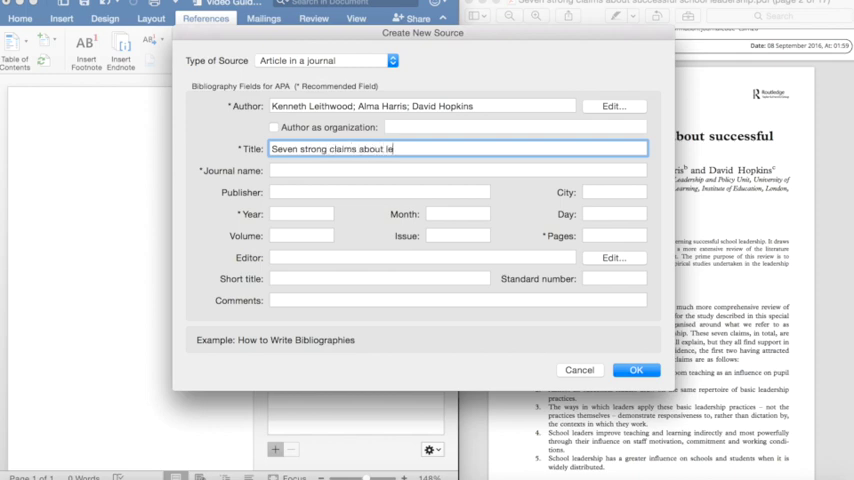
{"action": "type", "text": "adership"}
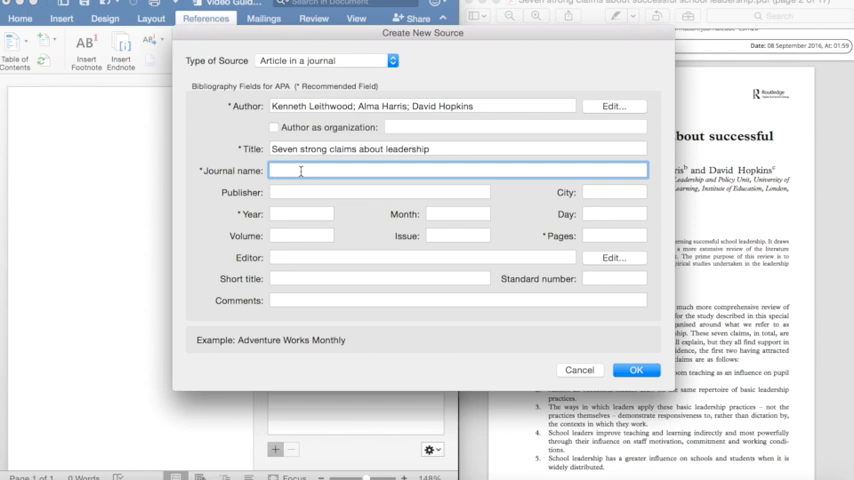
{"action": "type", "text": "School"}
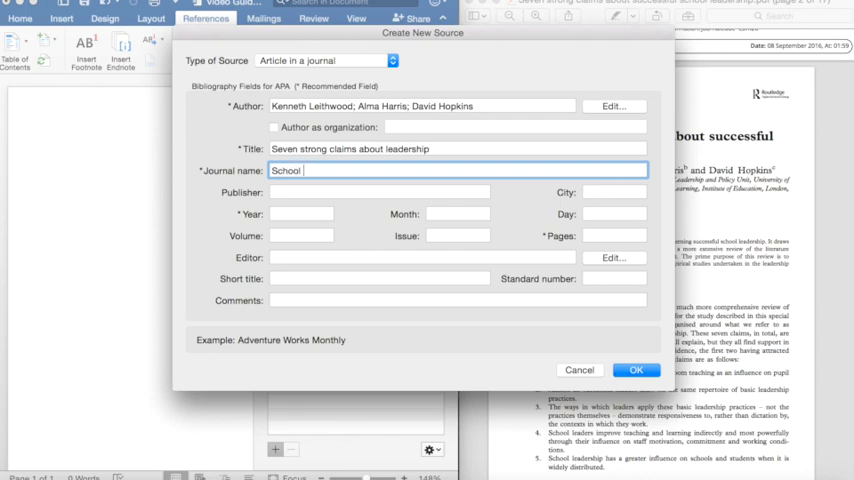
{"action": "type", "text": "Leadership and"}
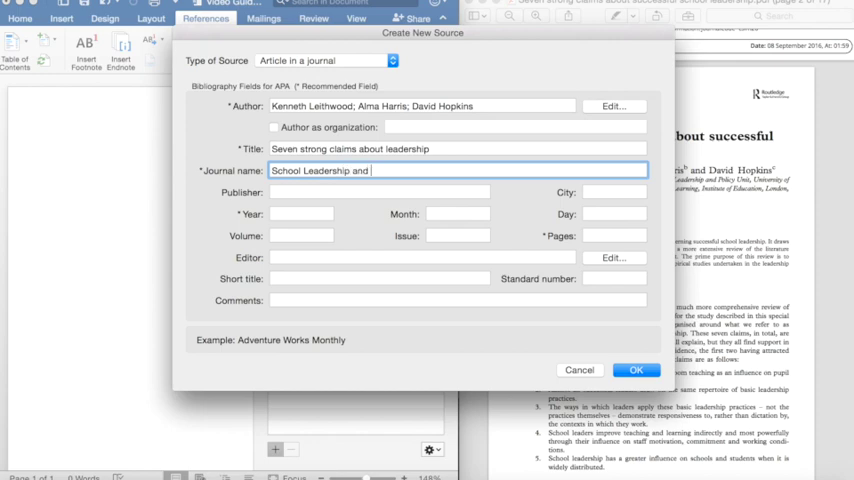
{"action": "type", "text": "Management"}
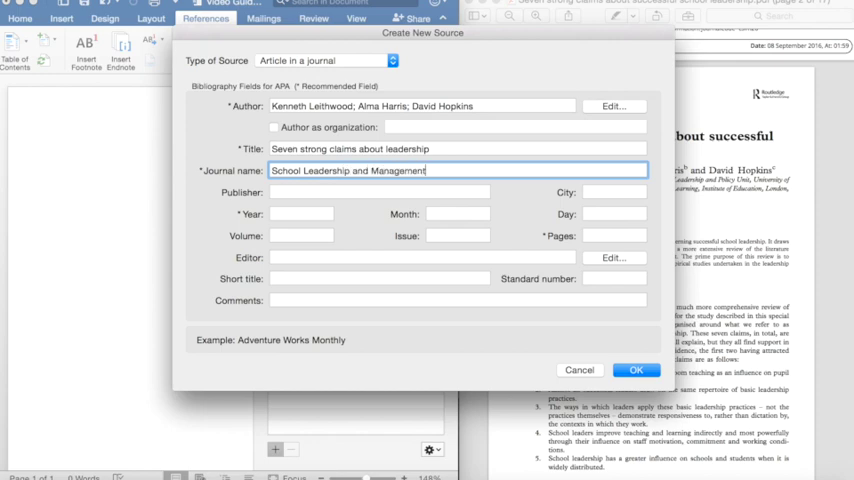
{"action": "left_click", "coordinate": [300, 214]}
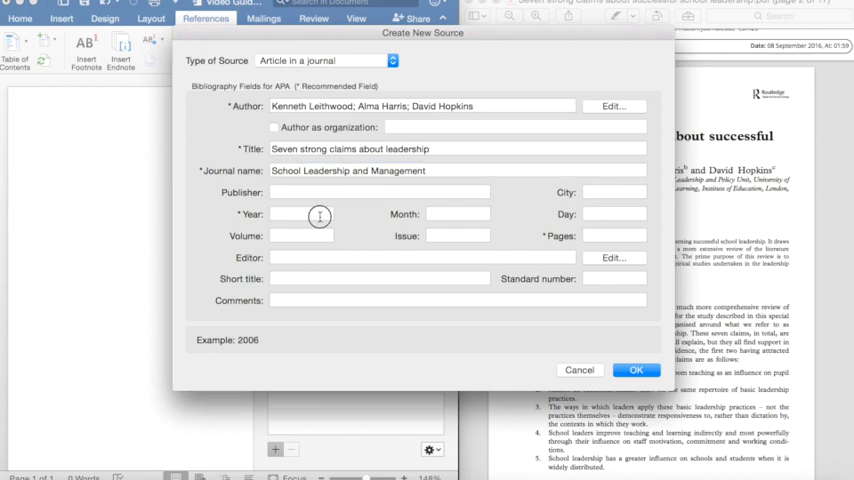
Step: Bring the article PDF forward to read volume 28, issue 1, 2008, pages 27–42
{"action": "left_click", "coordinate": [310, 214]}
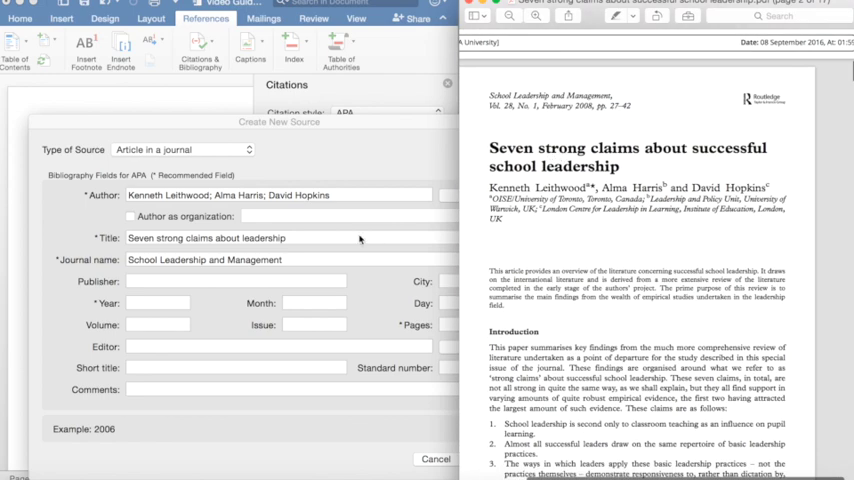
Step: Fill in year 2008, pages 27-42, volume 28 and issue 1, then save the source
{"action": "left_click", "coordinate": [157, 303]}
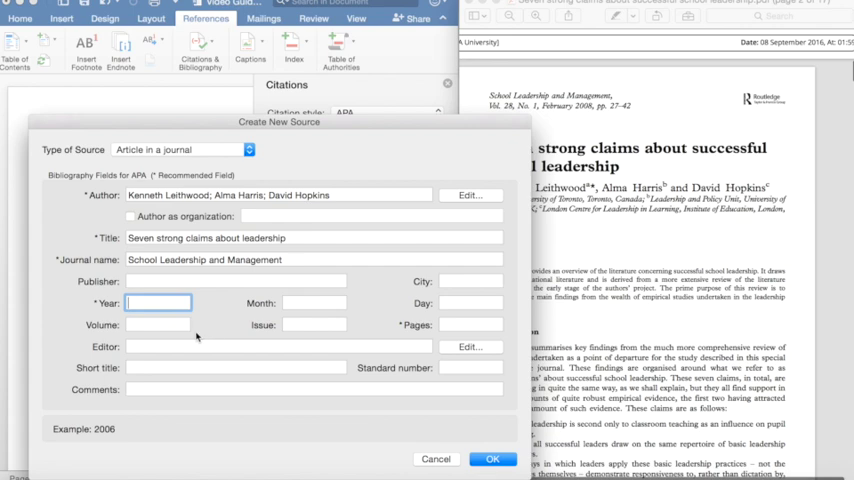
{"action": "type", "text": "2008"}
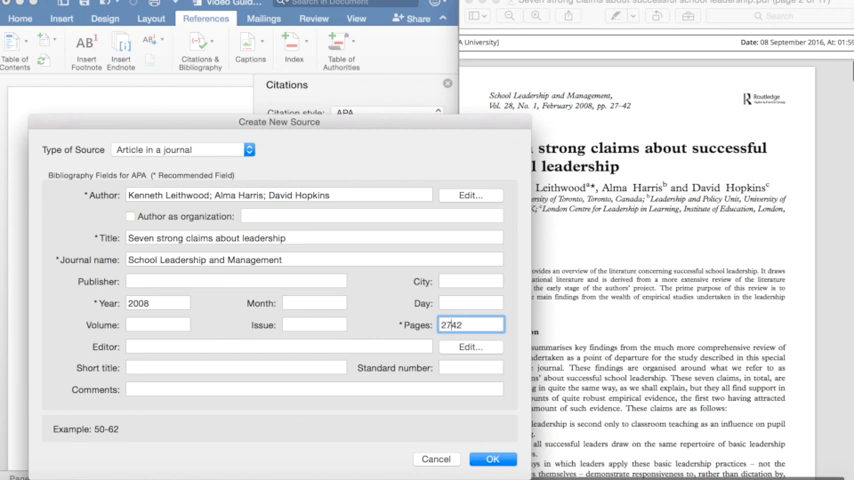
{"action": "type", "text": "27-42"}
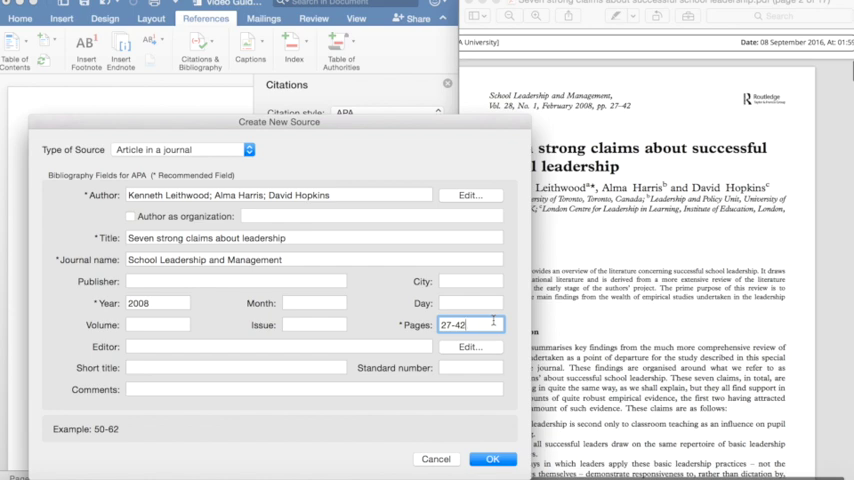
{"action": "left_click", "coordinate": [157, 324]}
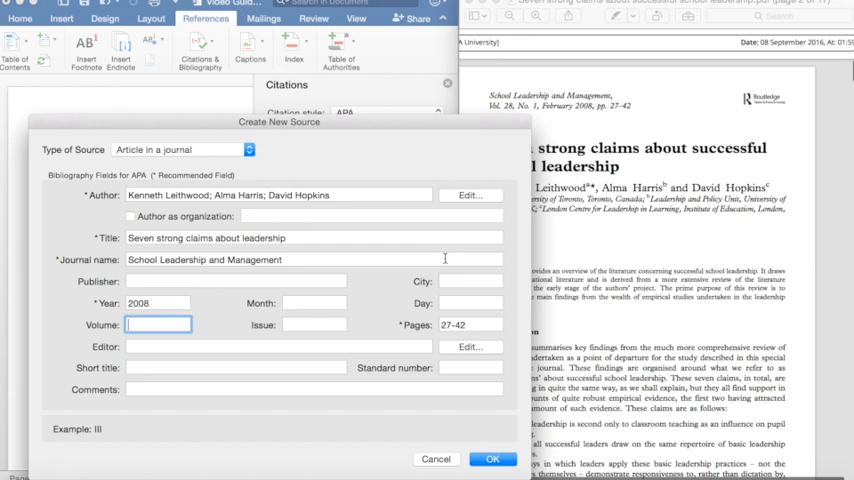
{"action": "type", "text": "28"}
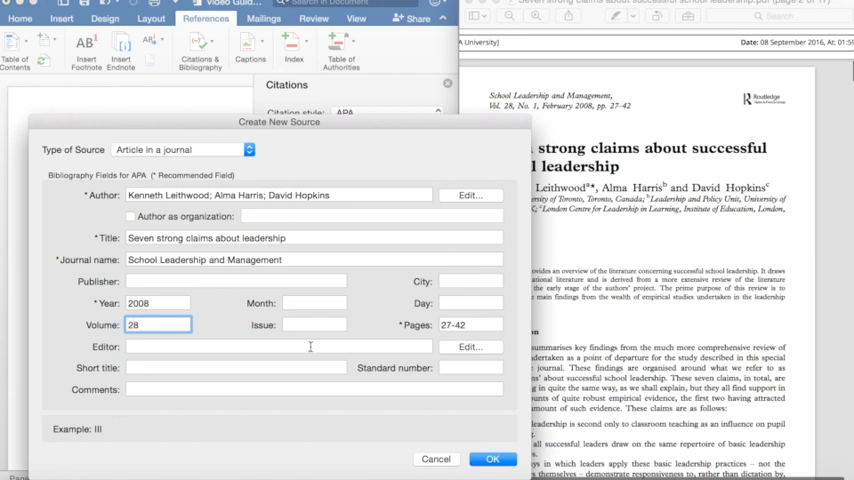
{"action": "type", "text": "1"}
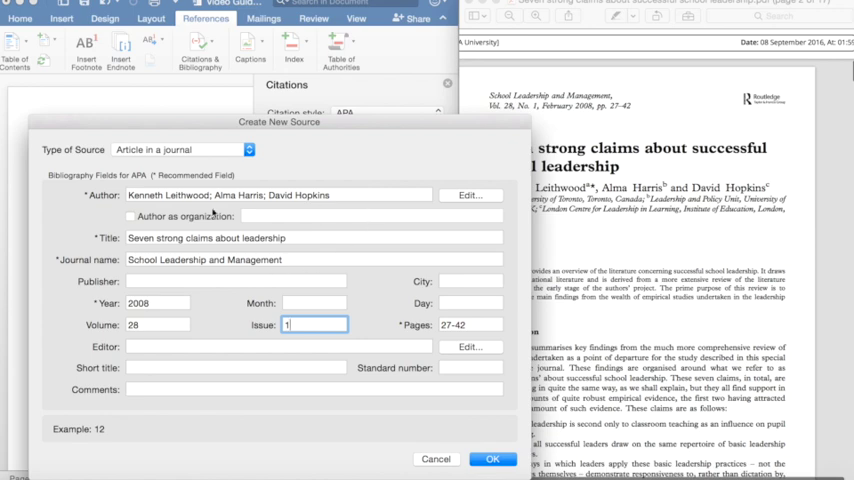
{"action": "mouse_move", "coordinate": [262, 412]}
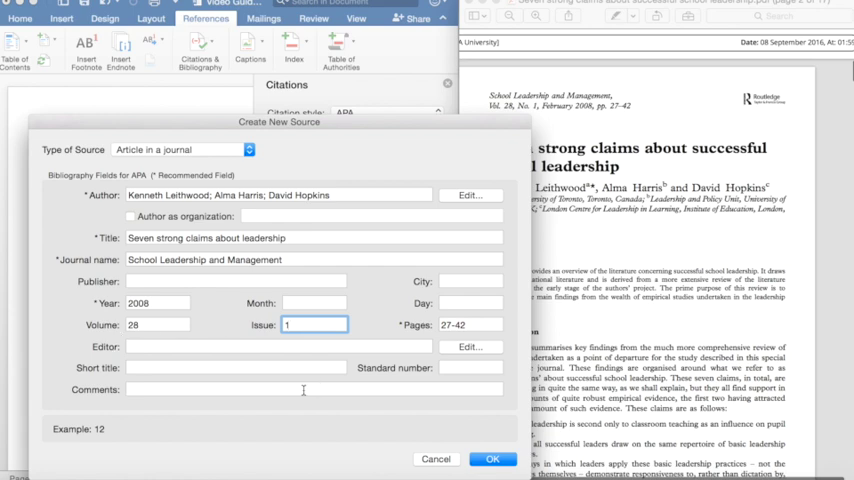
{"action": "mouse_move", "coordinate": [287, 423]}
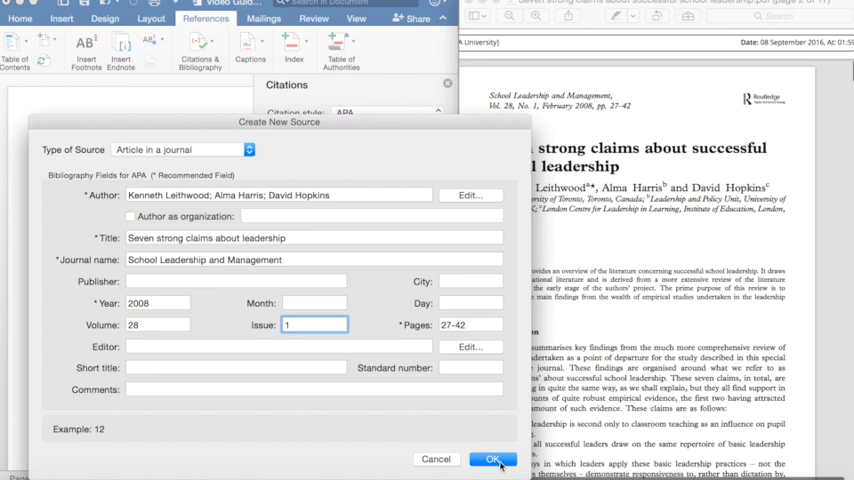
{"action": "left_click", "coordinate": [491, 459]}
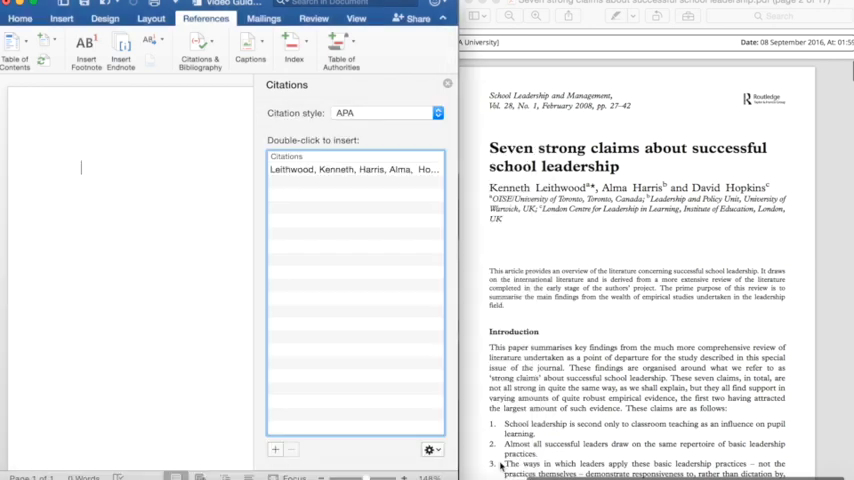
Step: Insert the Leithwood, Harris and Hopkins citation into the document
{"action": "double_click", "coordinate": [350, 169]}
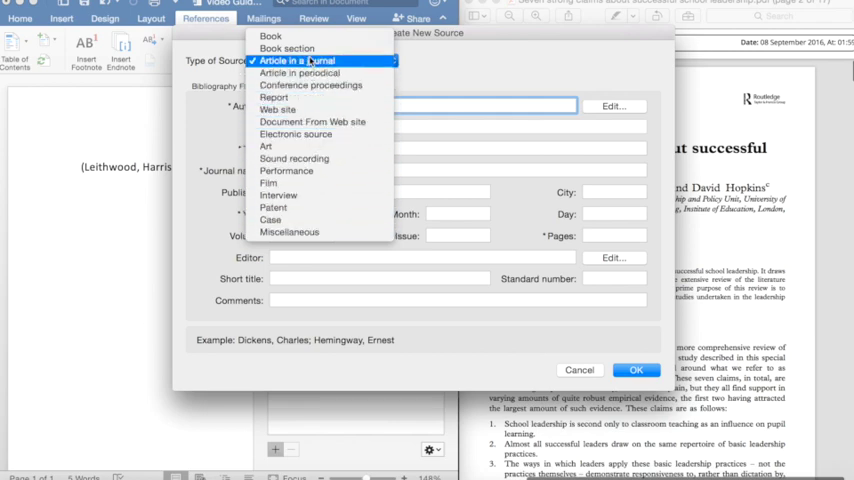
Step: Change the second source's type to Web site and open a blank Chrome tab
{"action": "left_click", "coordinate": [290, 109]}
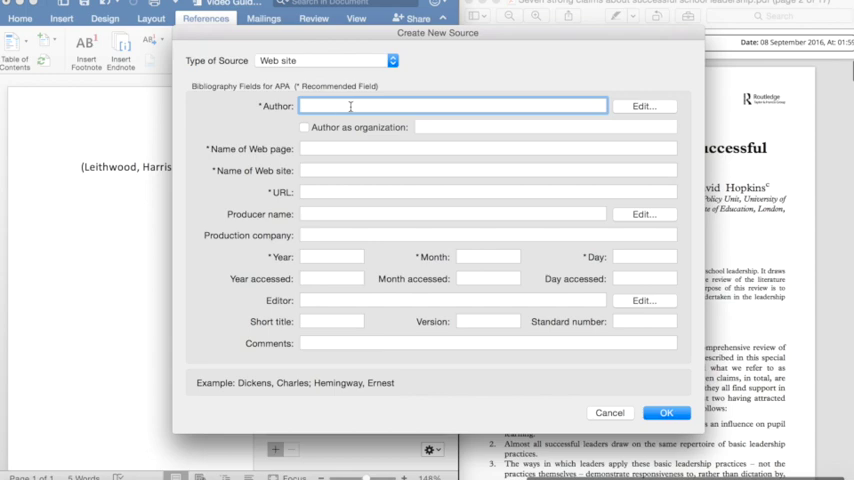
{"action": "mouse_move", "coordinate": [441, 365]}
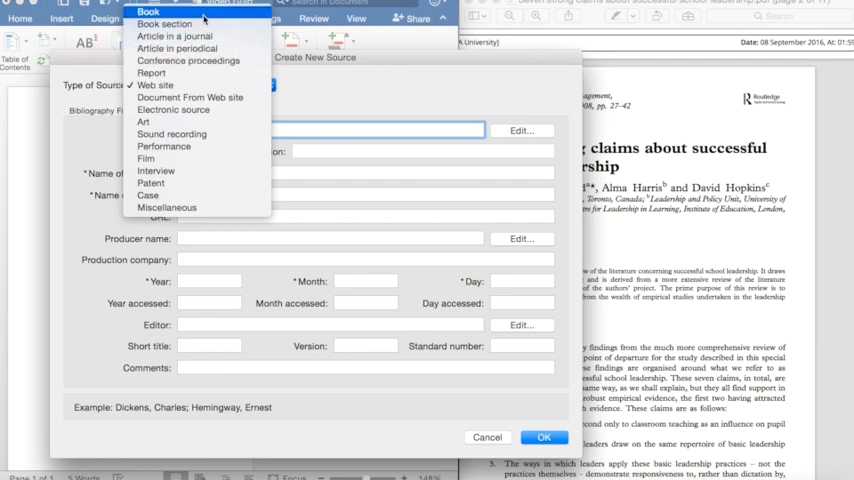
{"action": "left_click", "coordinate": [147, 14]}
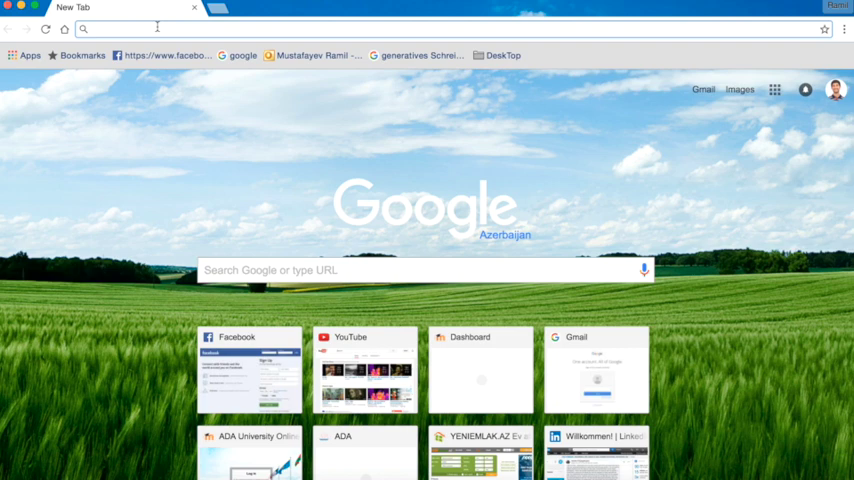
Step: Go to ada.edu.az, open the library home page and launch Summon search
{"action": "type", "text": "ada.edu.az/en-US/Pages/home.aspx"}
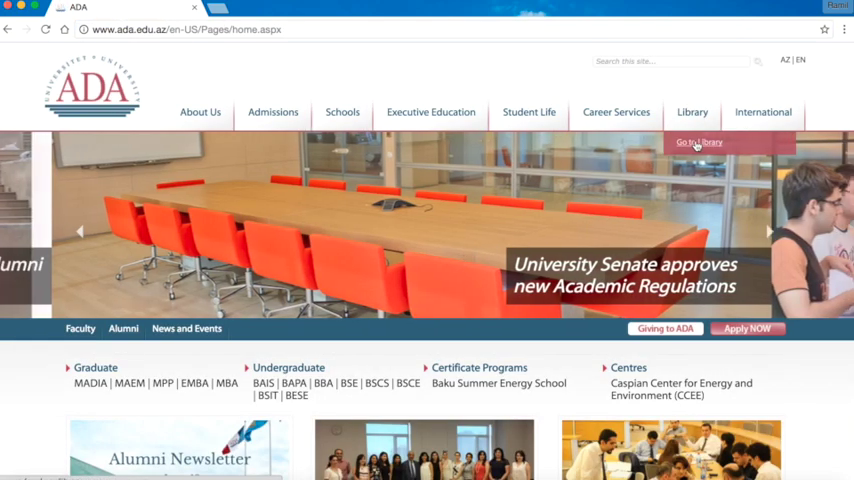
{"action": "left_click", "coordinate": [700, 141]}
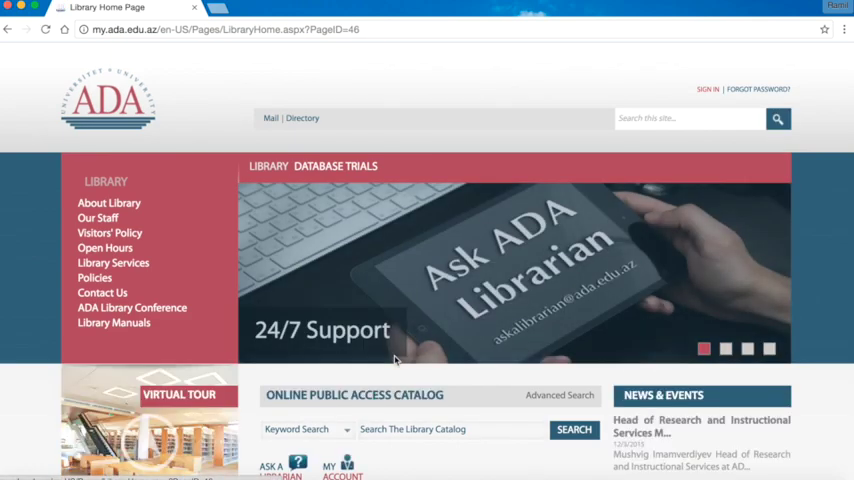
{"action": "scroll", "scroll_direction": "down", "scroll_amount": 3}
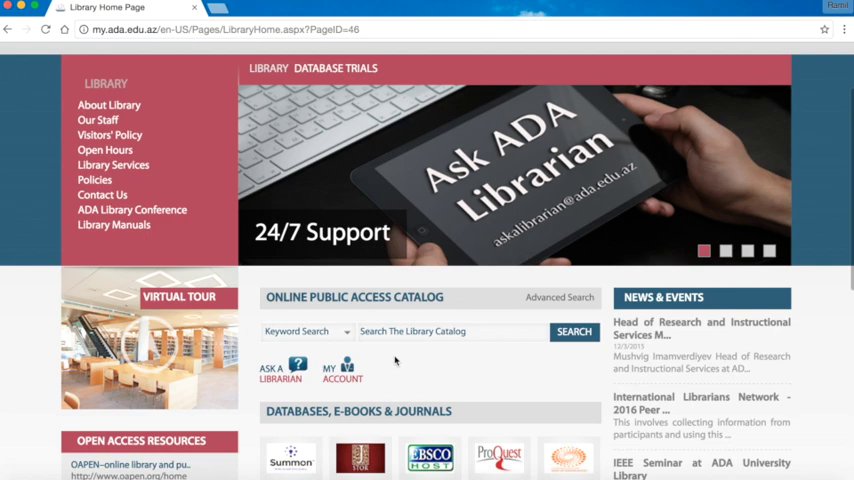
{"action": "scroll", "scroll_direction": "down", "scroll_amount": 3}
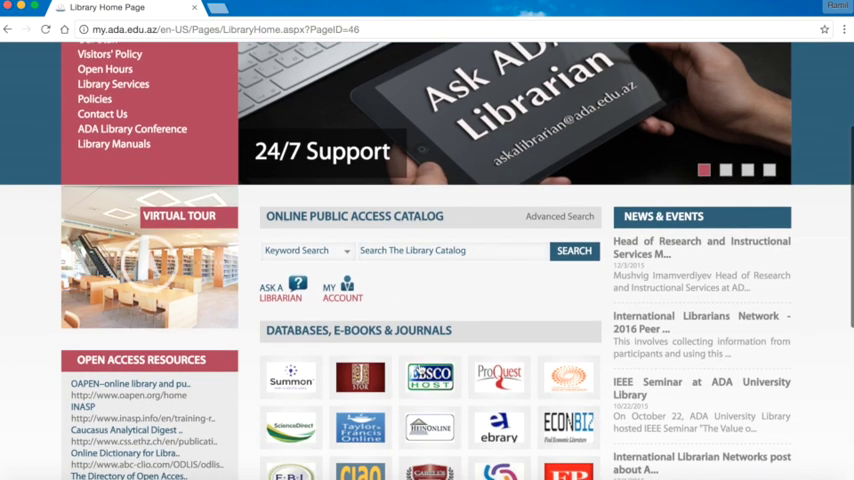
{"action": "left_click", "coordinate": [291, 387]}
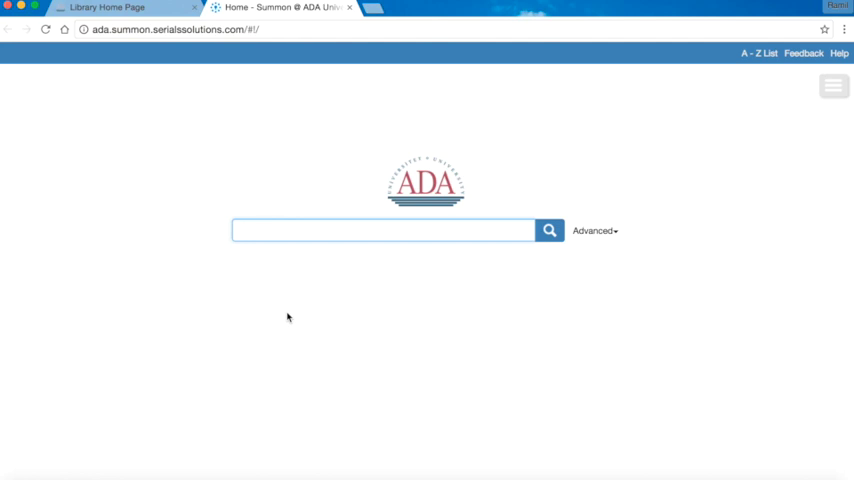
Step: Search Summon for 'International Education' and scroll down to the Bhopal & Danaher book result
{"action": "type", "text": "International Educat"}
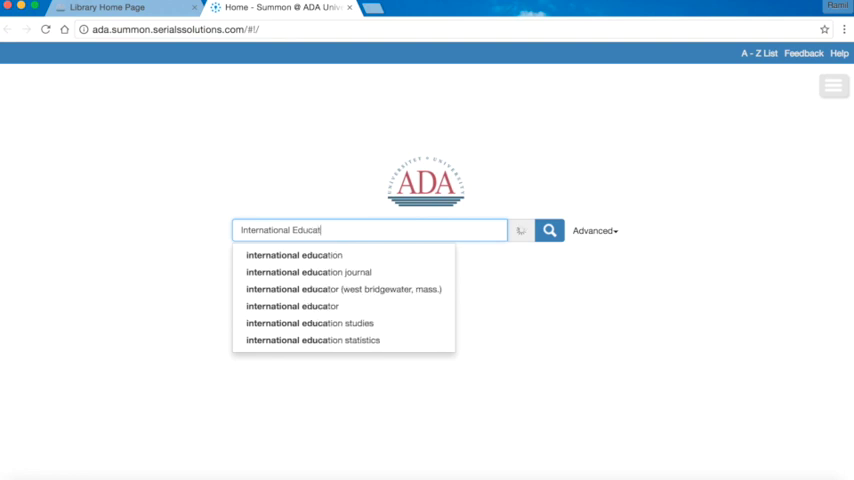
{"action": "left_click", "coordinate": [547, 230]}
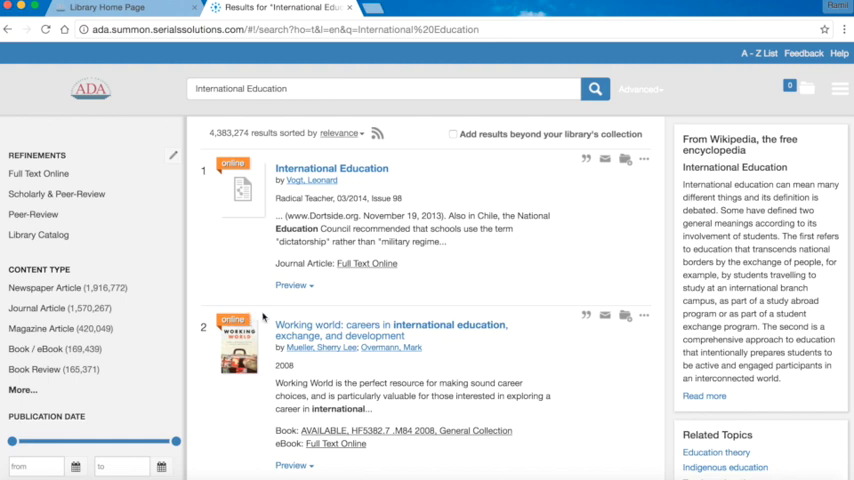
{"action": "mouse_move", "coordinate": [302, 114]}
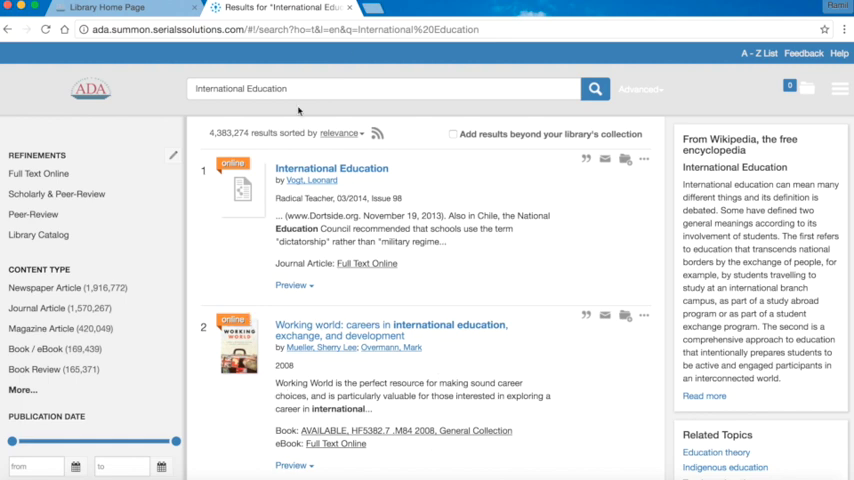
{"action": "mouse_move", "coordinate": [459, 312]}
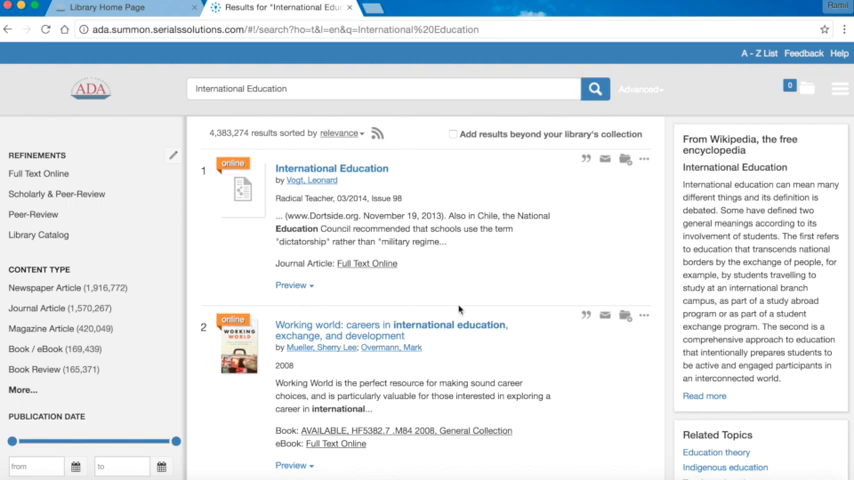
{"action": "mouse_move", "coordinate": [218, 290]}
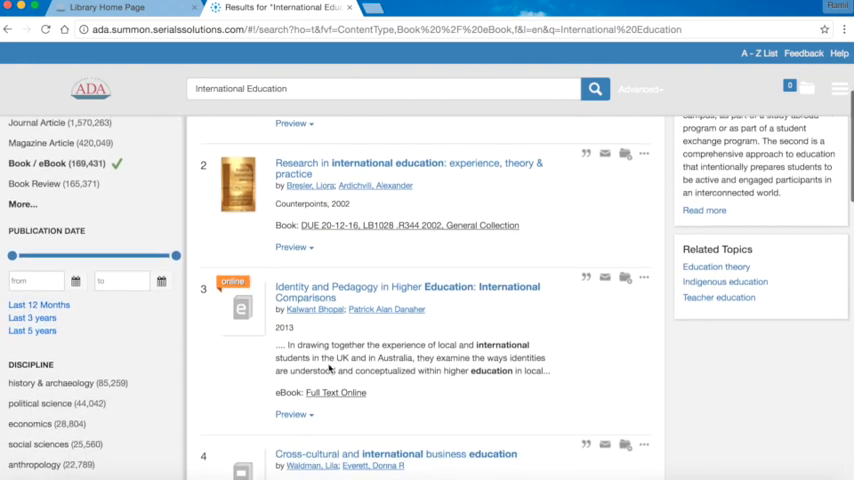
{"action": "scroll", "scroll_direction": "down", "scroll_amount": 3}
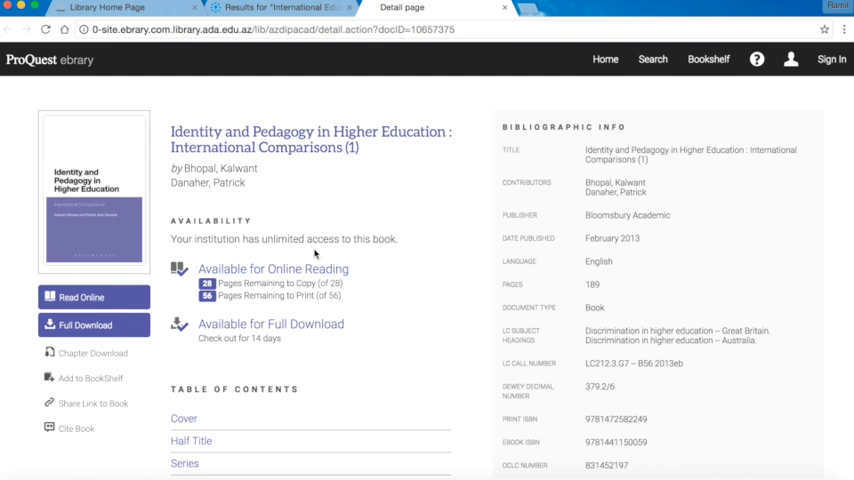
{"action": "mouse_move", "coordinate": [311, 213]}
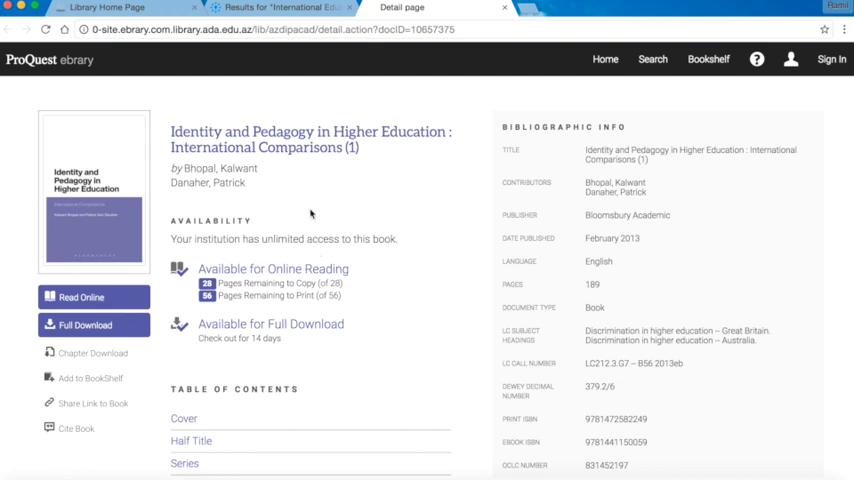
{"action": "mouse_move", "coordinate": [574, 182]}
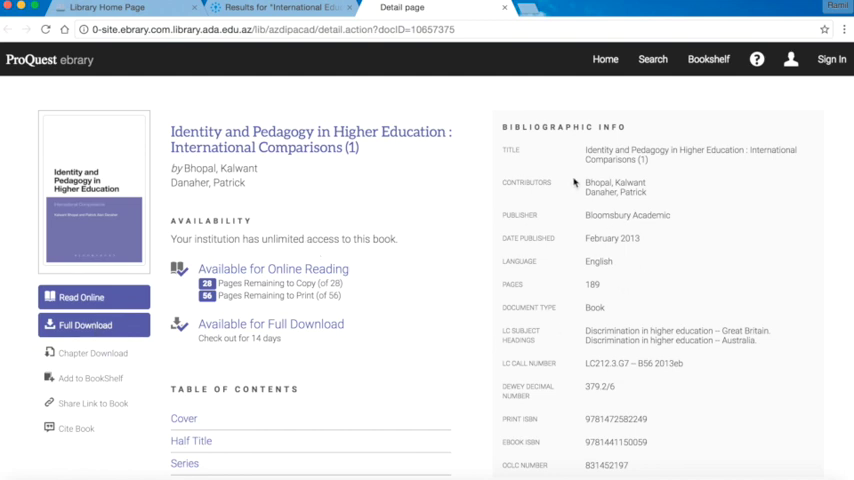
{"action": "mouse_move", "coordinate": [620, 242]}
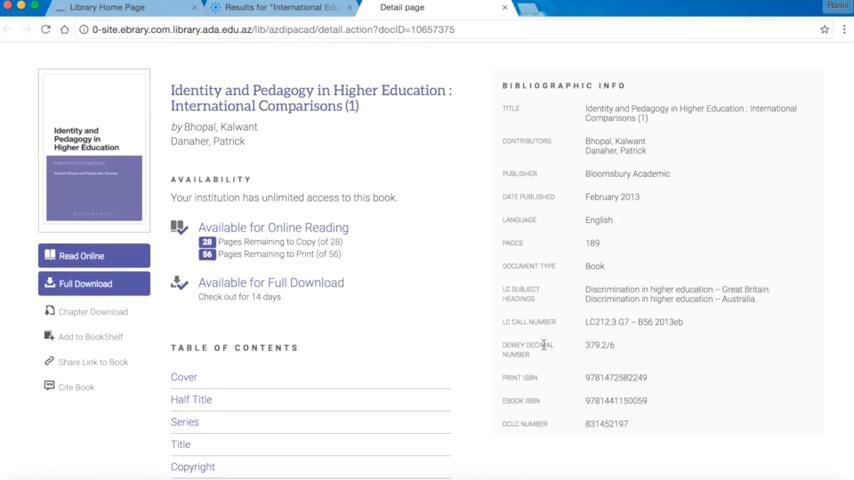
Step: Review the ebrary record for 'Identity and Pedagogy in Higher Education', then launch Read Online
{"action": "scroll", "scroll_direction": "down", "scroll_amount": 3}
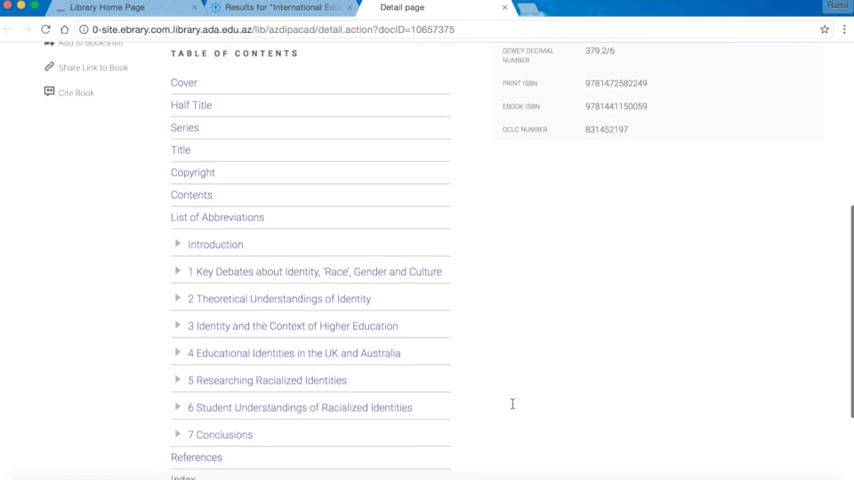
{"action": "scroll", "scroll_direction": "up", "scroll_amount": 3}
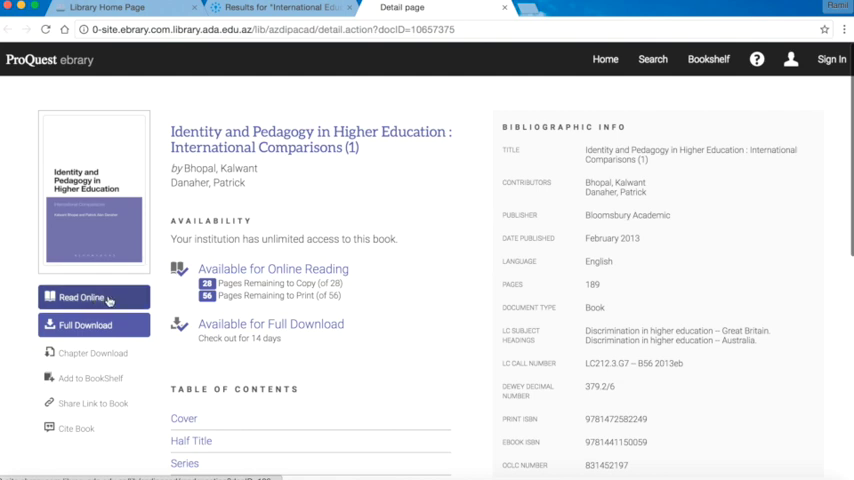
{"action": "left_click", "coordinate": [82, 297]}
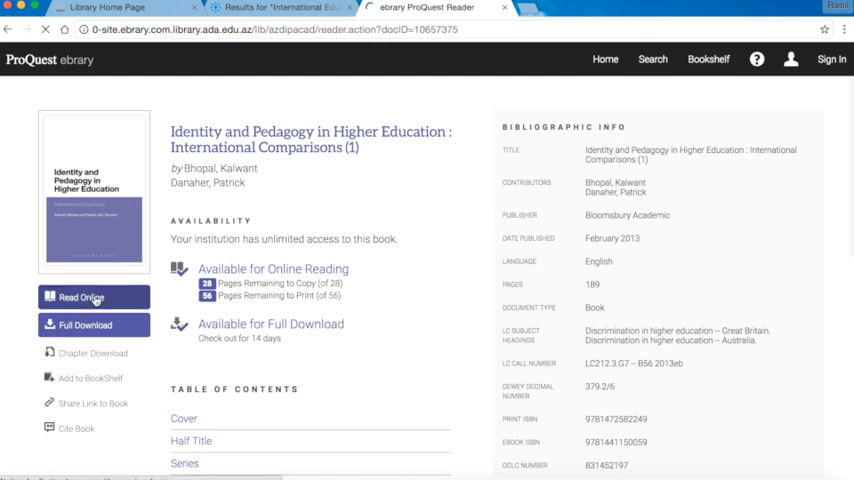
Step: Open the Bhopal & Danaher book in the ebrary online reader
{"action": "left_click", "coordinate": [87, 297]}
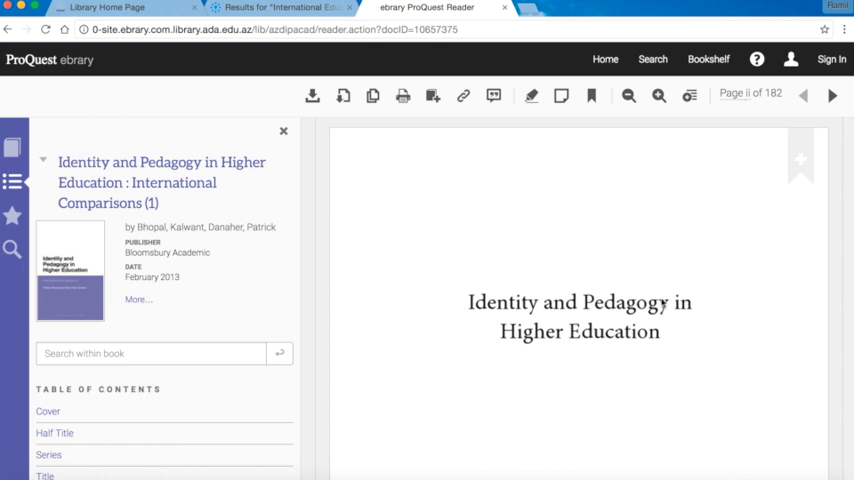
{"action": "left_click", "coordinate": [833, 96]}
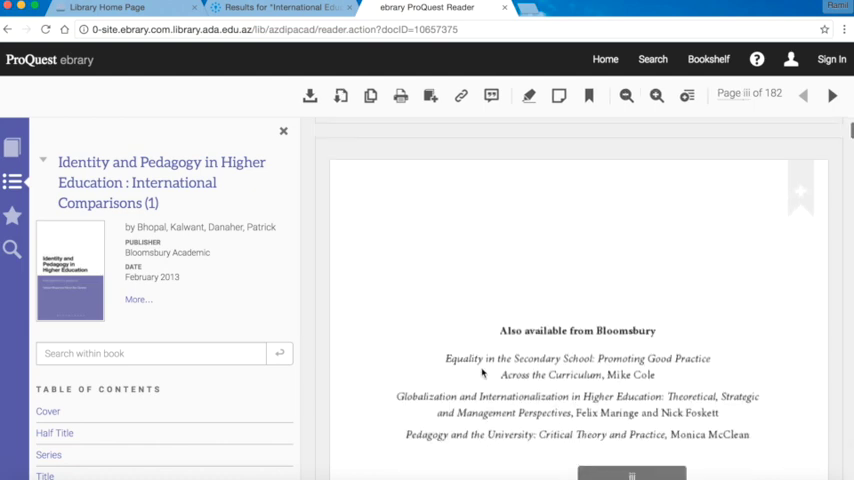
{"action": "scroll", "scroll_direction": "down", "scroll_amount": 3}
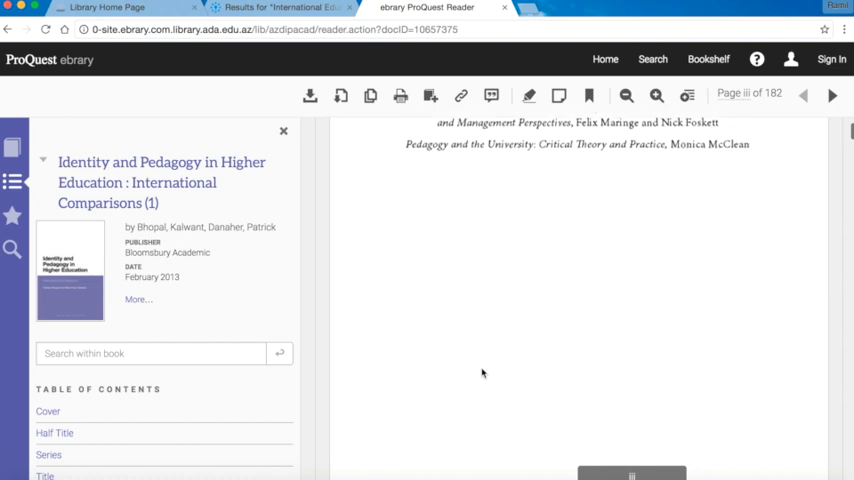
{"action": "left_click", "coordinate": [829, 95]}
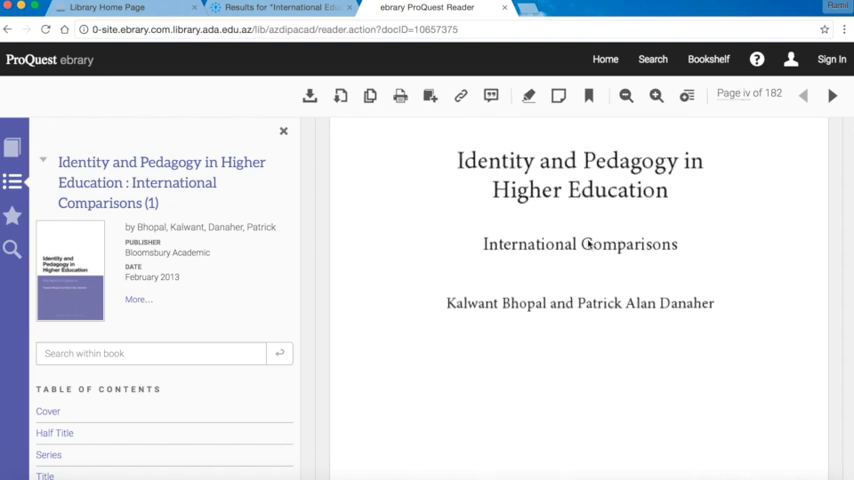
{"action": "mouse_move", "coordinate": [447, 332]}
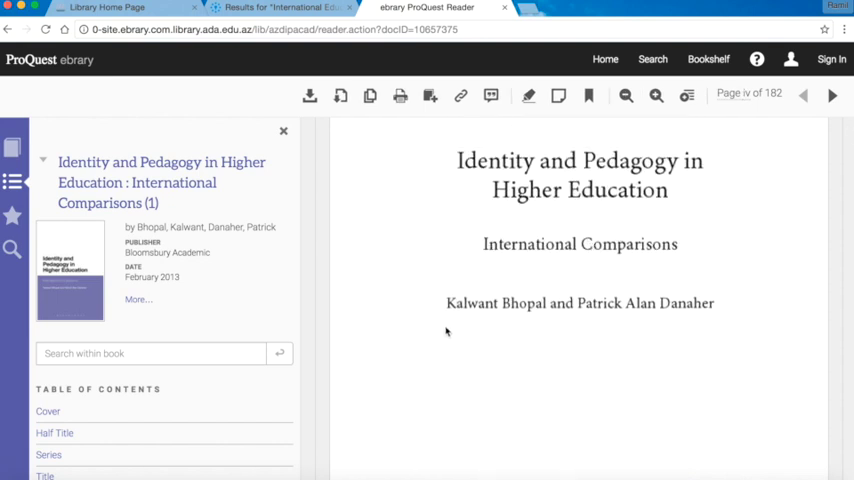
{"action": "mouse_move", "coordinate": [471, 281]}
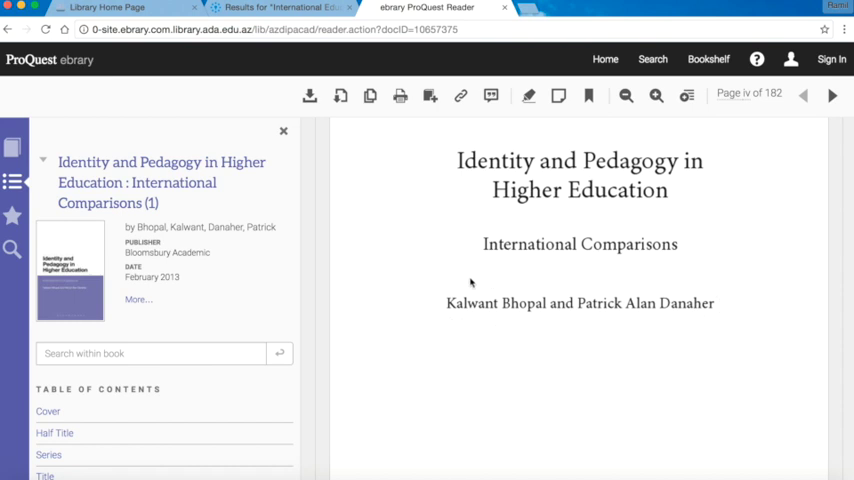
{"action": "mouse_move", "coordinate": [416, 328]}
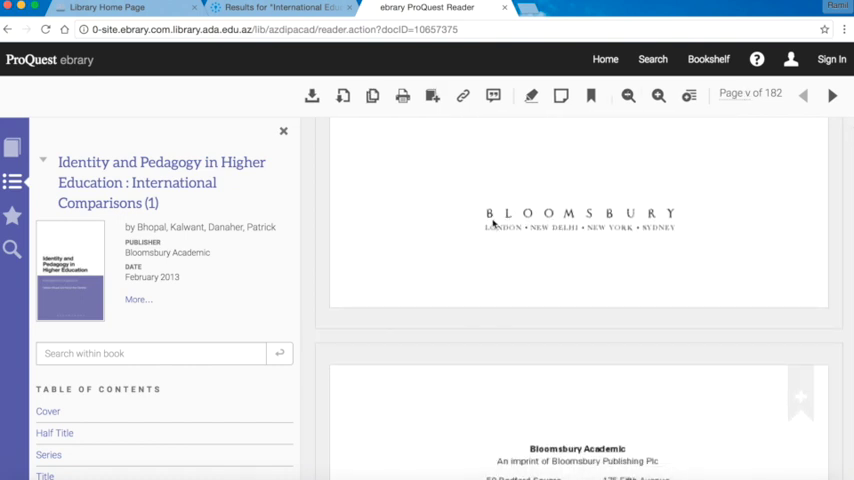
{"action": "mouse_move", "coordinate": [558, 262]}
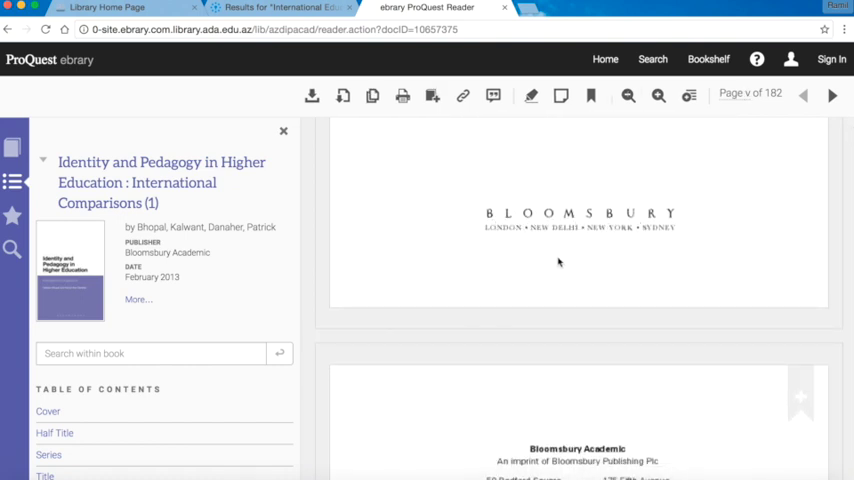
Step: Scroll through the front matter to the copyright page, then return to the title page
{"action": "scroll", "scroll_direction": "down", "scroll_amount": 3}
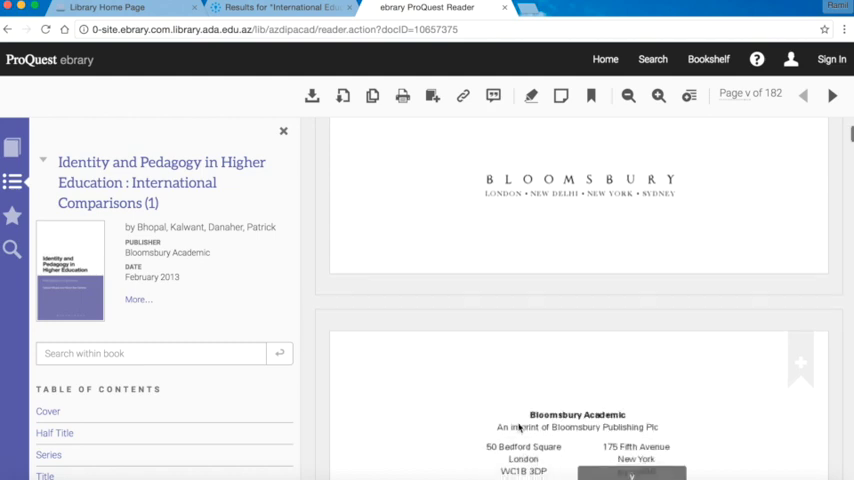
{"action": "scroll", "scroll_direction": "down", "scroll_amount": 3}
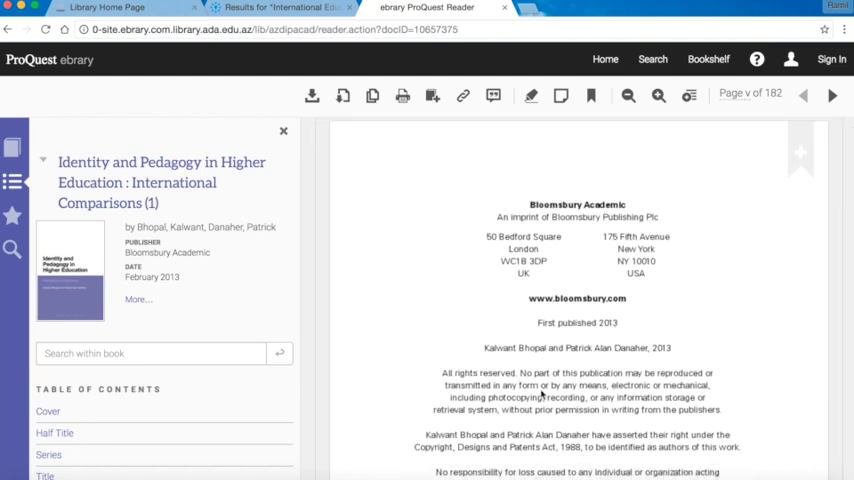
{"action": "scroll", "scroll_direction": "down", "scroll_amount": 3}
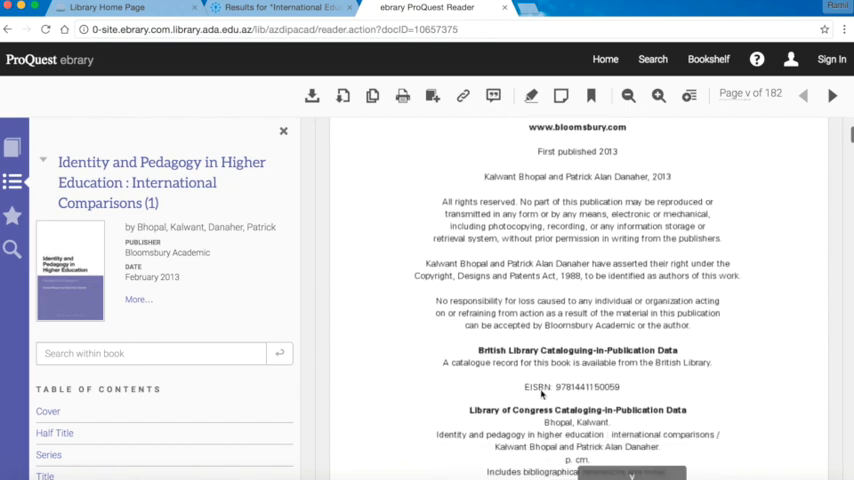
{"action": "scroll", "scroll_direction": "down", "scroll_amount": 3}
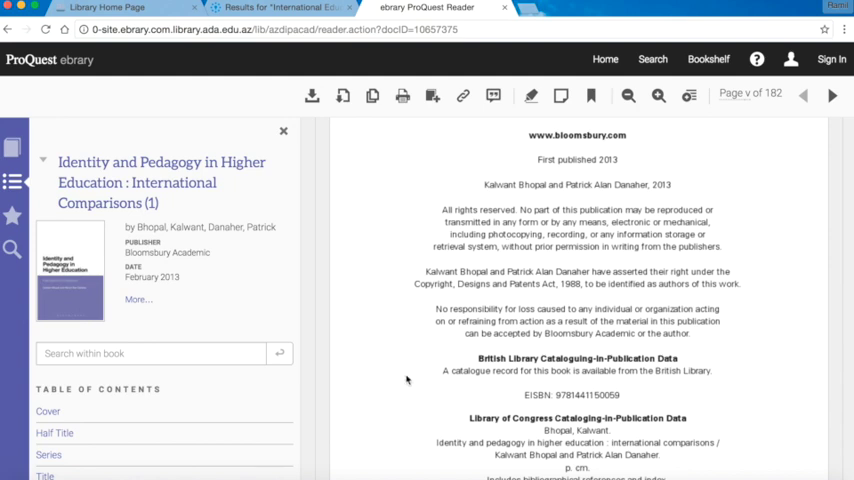
{"action": "scroll", "scroll_direction": "down", "scroll_amount": 3}
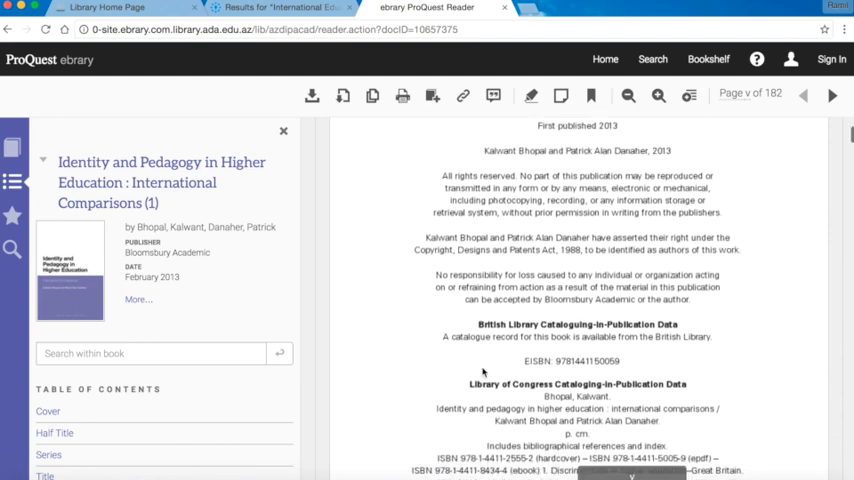
{"action": "scroll", "scroll_direction": "down", "scroll_amount": 3}
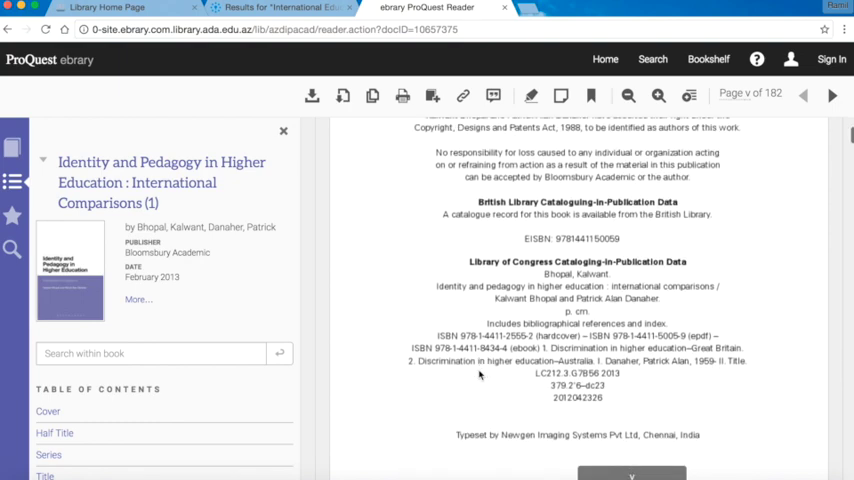
{"action": "left_click", "coordinate": [827, 97]}
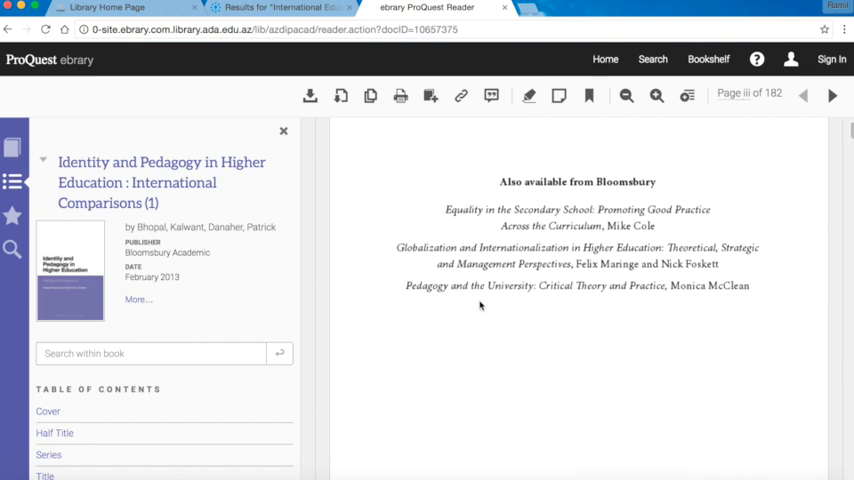
{"action": "left_click", "coordinate": [809, 95]}
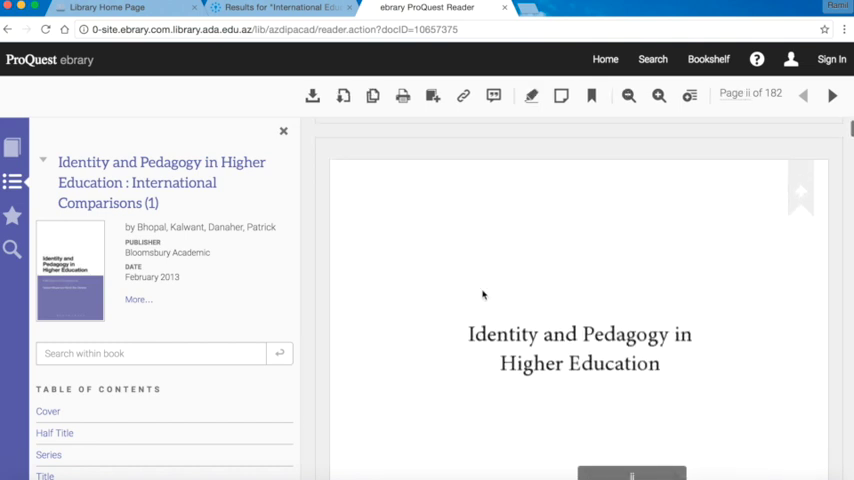
{"action": "scroll", "scroll_direction": "down", "scroll_amount": 3}
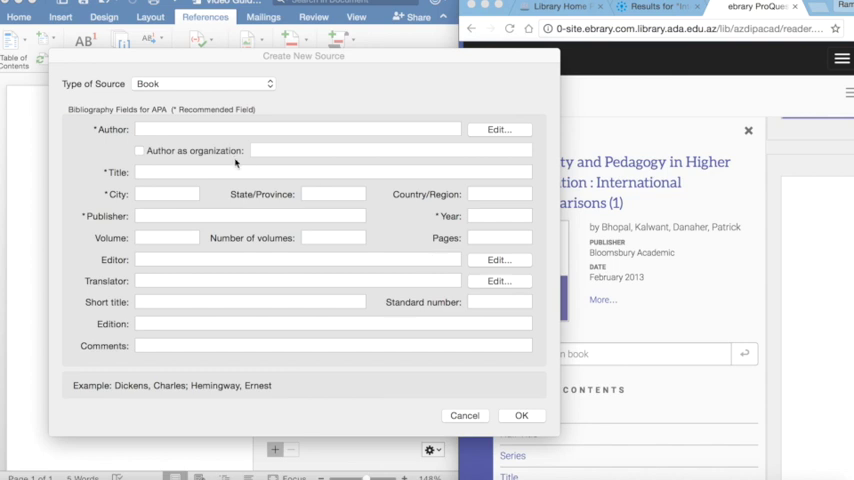
{"action": "mouse_move", "coordinate": [207, 135]}
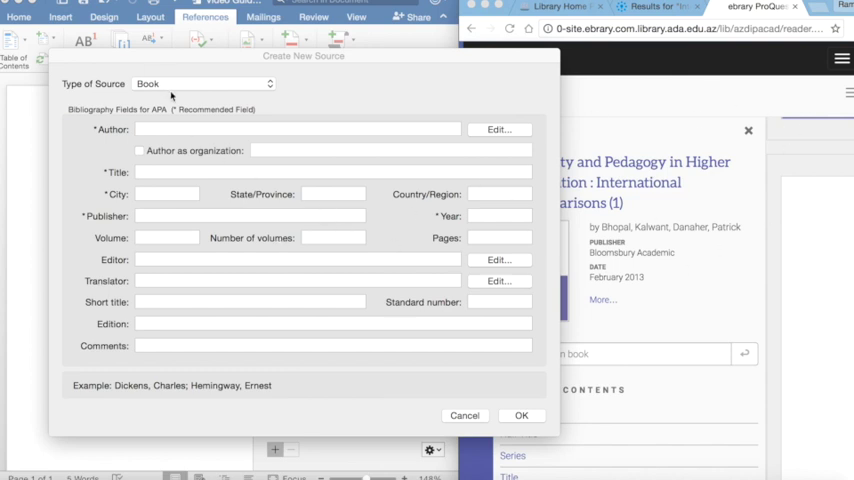
Step: Enter authors Bhopal, Kalwant; Danaher, Patrick and the title 'Identity and Pedagogy in Higher Education'
{"action": "left_click", "coordinate": [295, 129]}
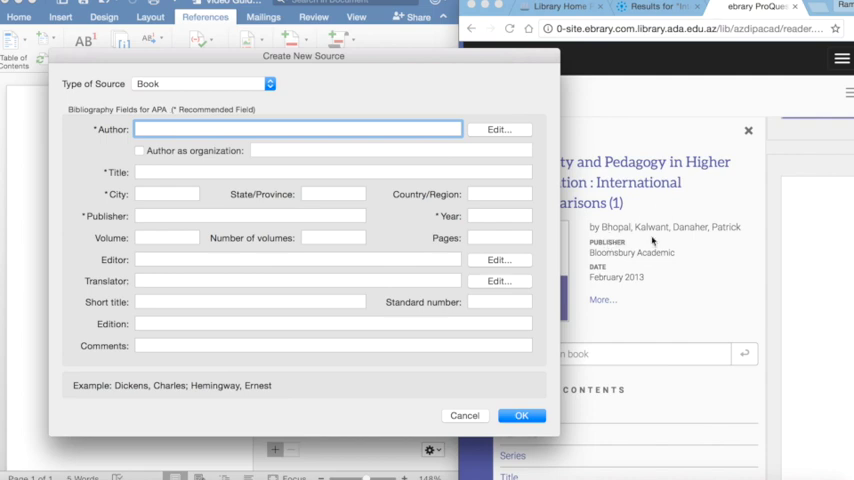
{"action": "mouse_move", "coordinate": [172, 190]}
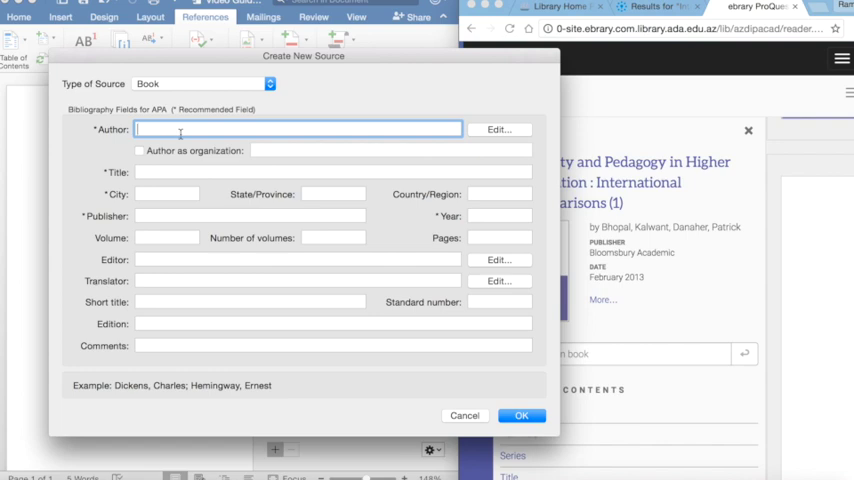
{"action": "left_click", "coordinate": [333, 171]}
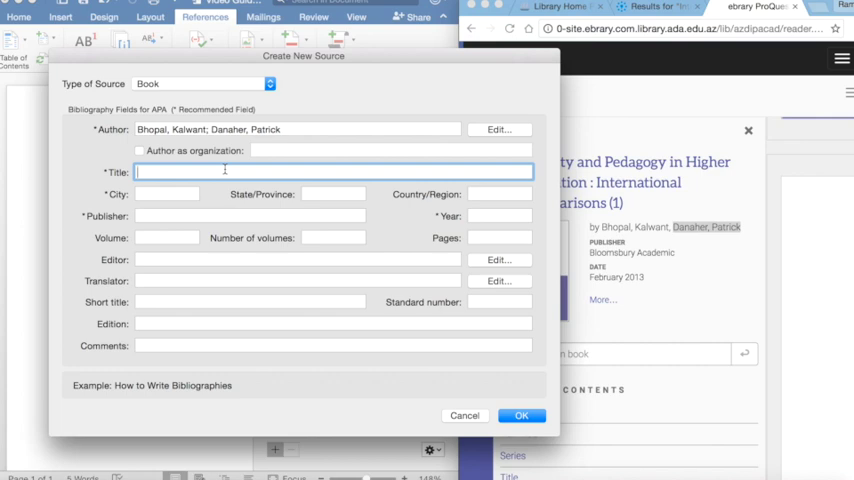
{"action": "type", "text": "Identity and pedagogy in higher educaton: International Comparisons"}
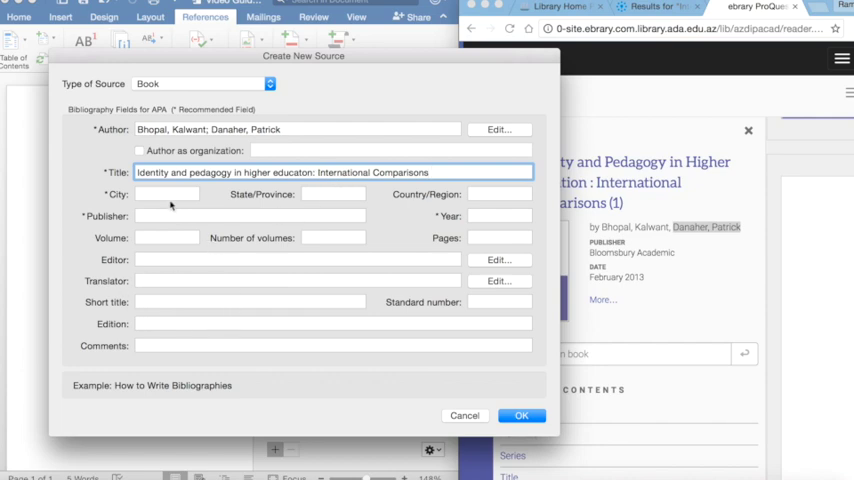
Step: Add city London, publisher Bloomsbury and year 2013, then save the book source
{"action": "left_click", "coordinate": [167, 194]}
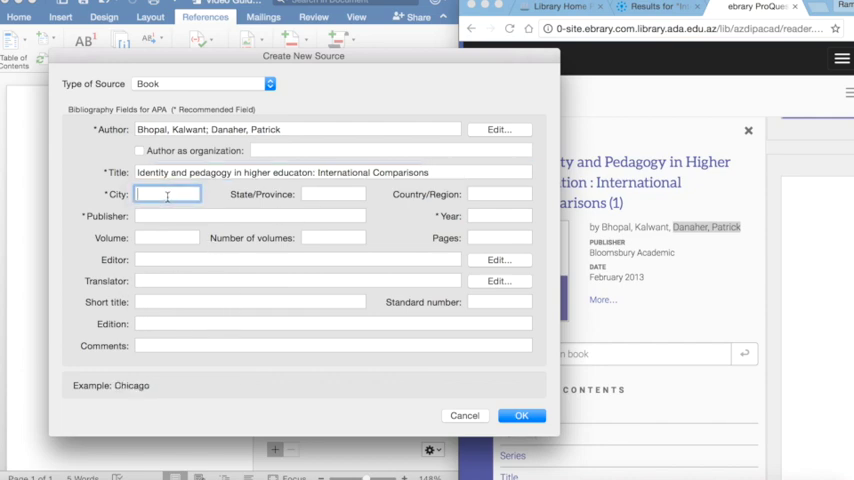
{"action": "type", "text": "Londo"}
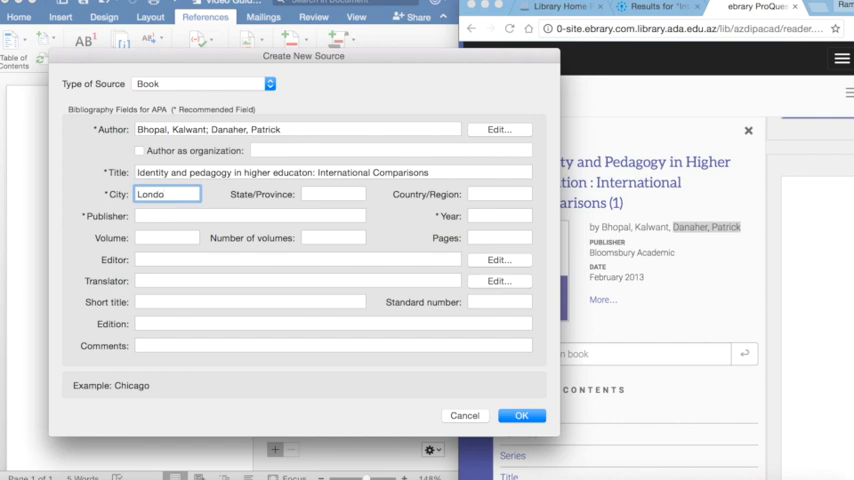
{"action": "type", "text": "n"}
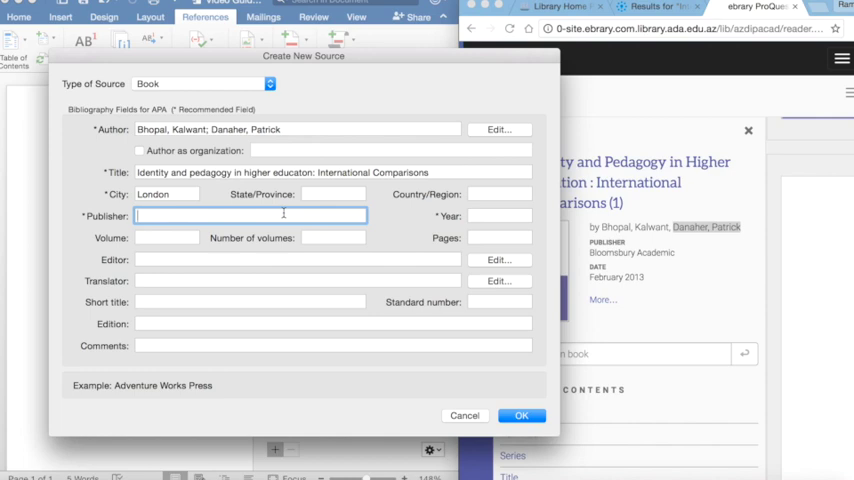
{"action": "type", "text": "Bloomsbury"}
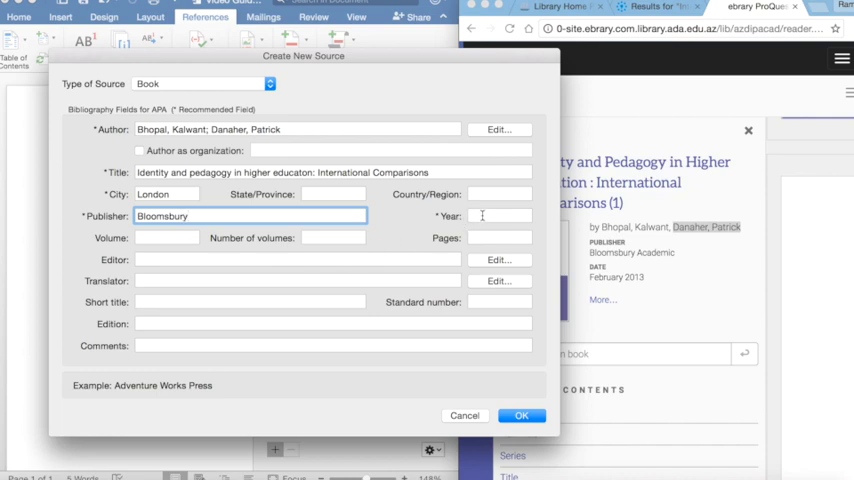
{"action": "left_click", "coordinate": [500, 216]}
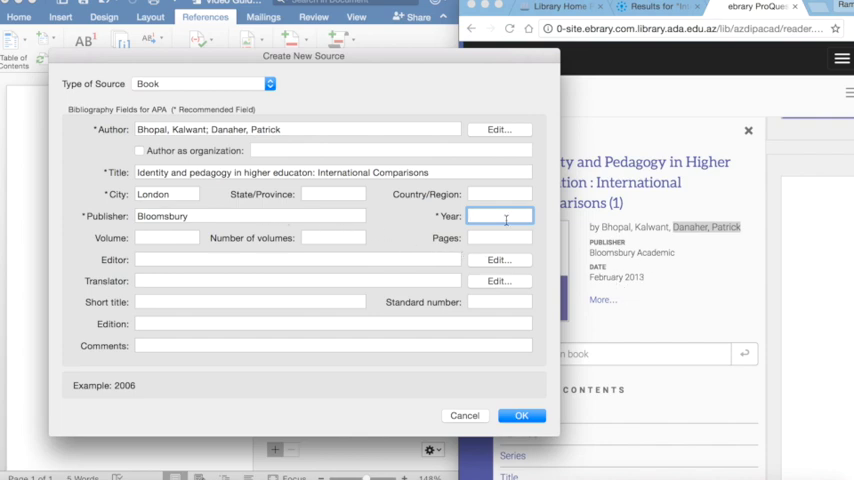
{"action": "type", "text": "2013"}
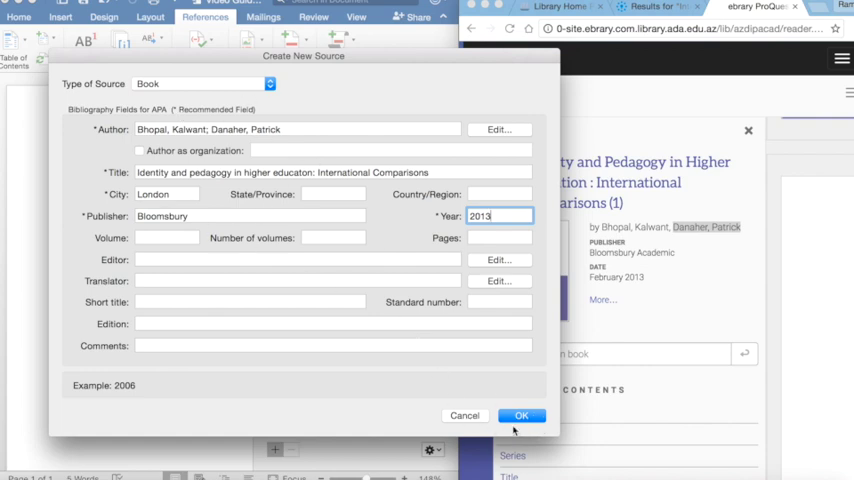
{"action": "left_click", "coordinate": [524, 416]}
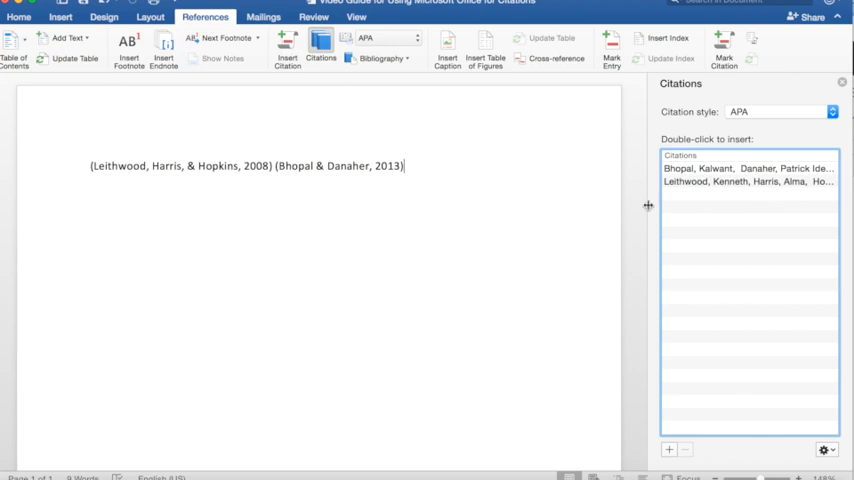
{"action": "mouse_move", "coordinate": [681, 226]}
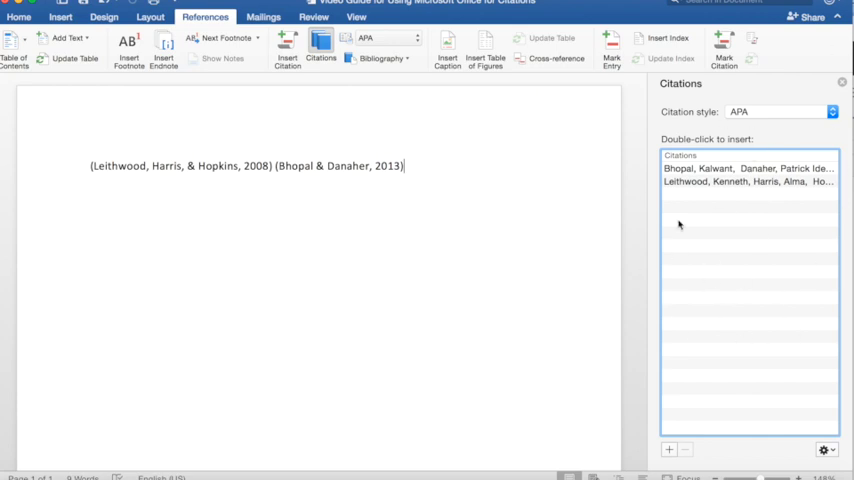
{"action": "mouse_move", "coordinate": [654, 243]}
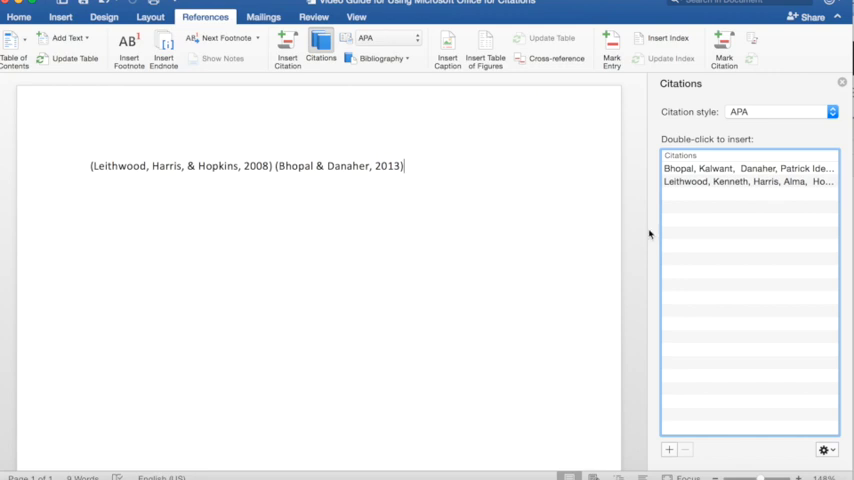
{"action": "mouse_move", "coordinate": [697, 230]}
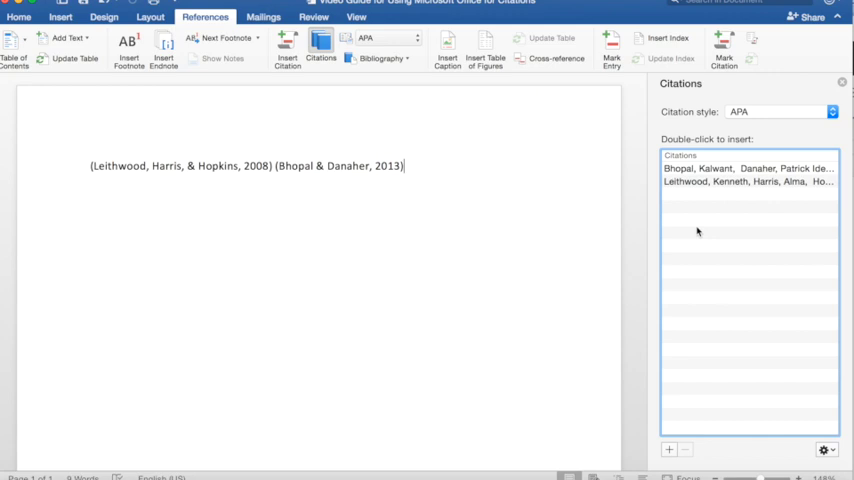
{"action": "mouse_move", "coordinate": [739, 192]}
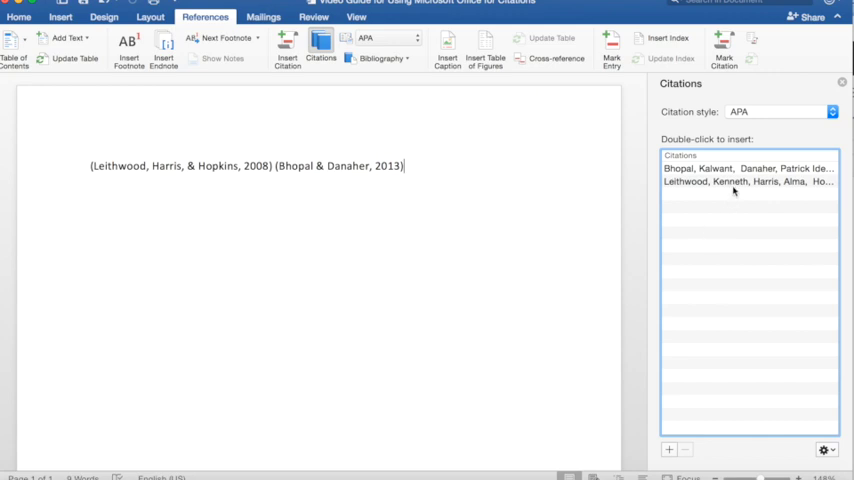
{"action": "mouse_move", "coordinate": [709, 261]}
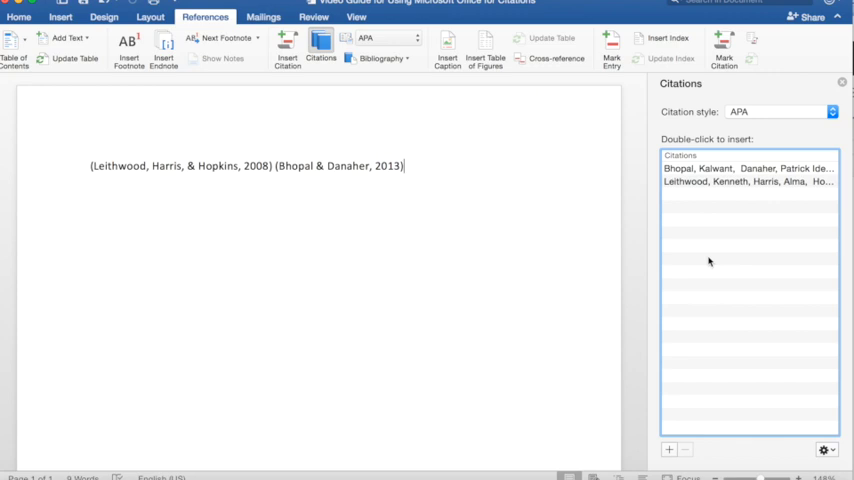
{"action": "mouse_move", "coordinate": [218, 207]}
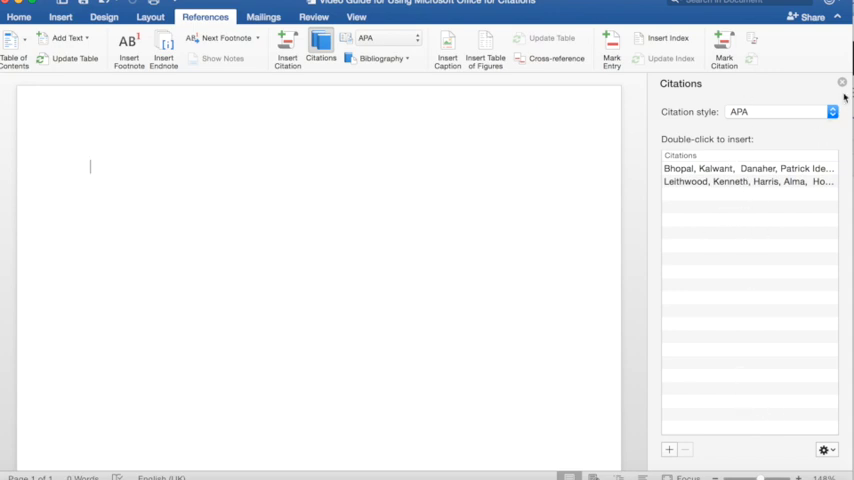
Step: Close the Citations pane, briefly reopen it to check both sources, then close it again
{"action": "left_click", "coordinate": [838, 82]}
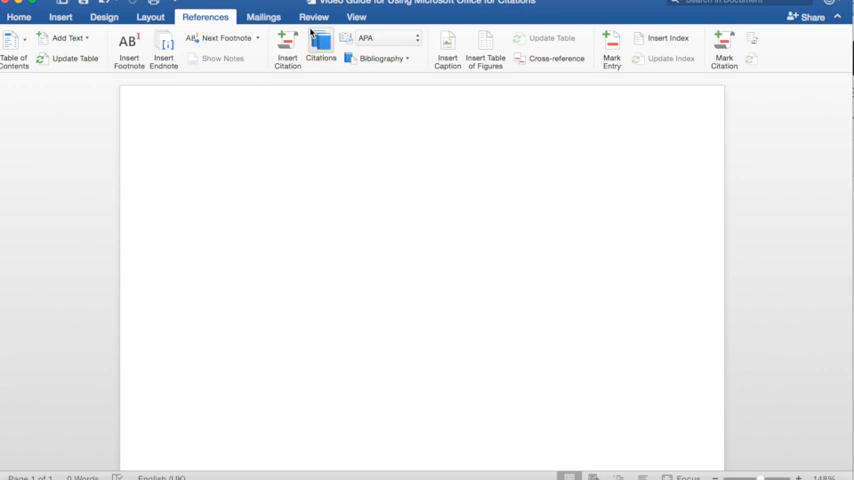
{"action": "left_click", "coordinate": [321, 43]}
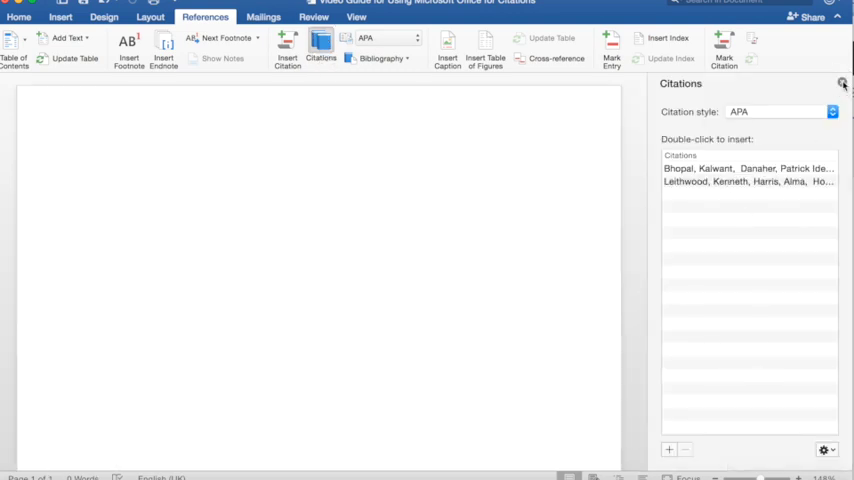
{"action": "left_click", "coordinate": [842, 82]}
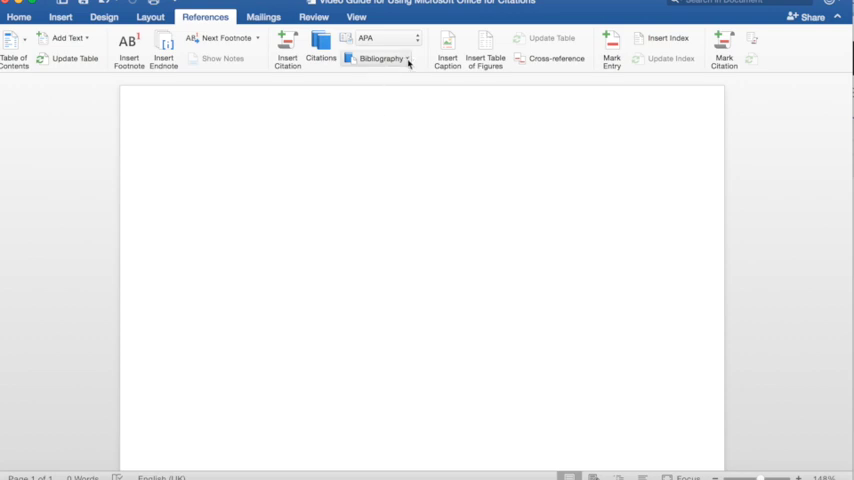
Step: Open the References Bibliography dropdown to show the built-in Bibliography and Works Cited layouts
{"action": "left_click", "coordinate": [380, 57]}
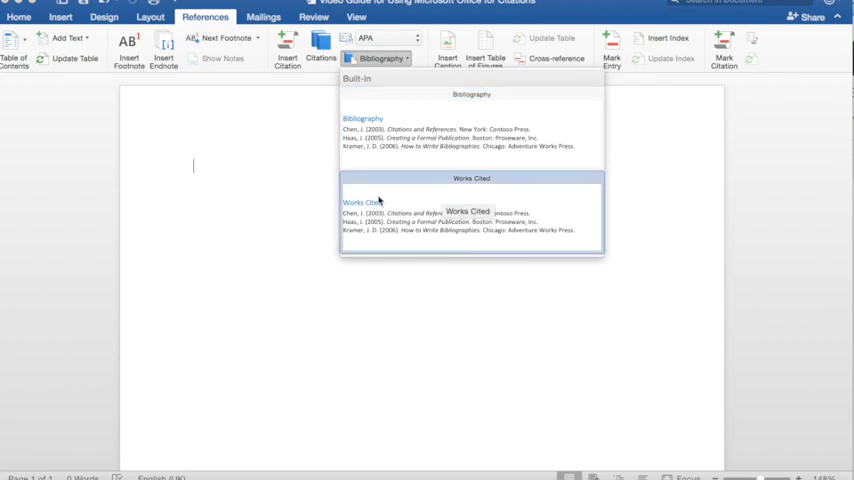
{"action": "mouse_move", "coordinate": [442, 232]}
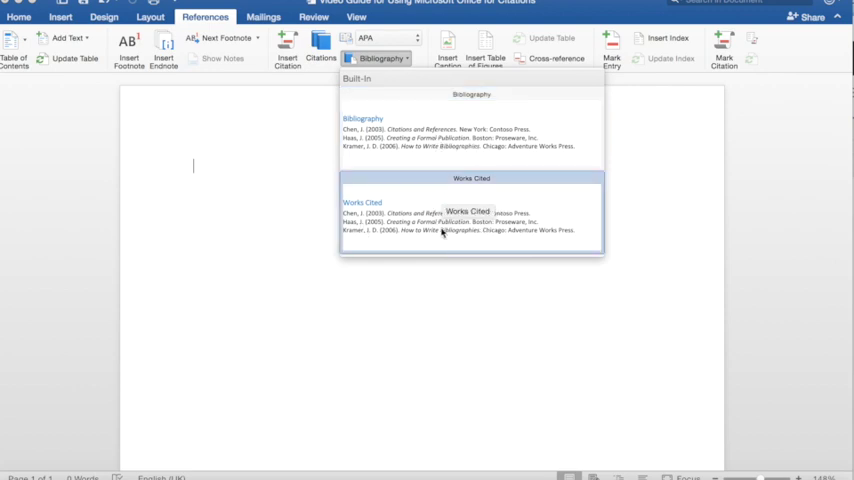
{"action": "mouse_move", "coordinate": [475, 218]}
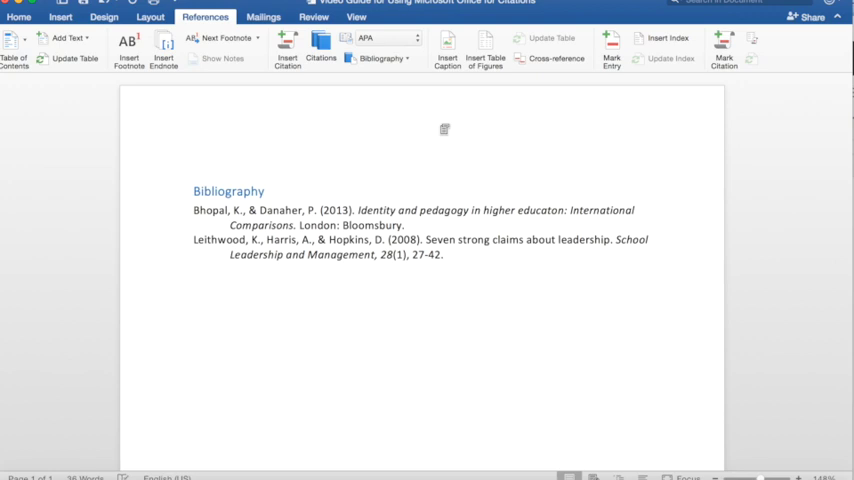
{"action": "mouse_move", "coordinate": [368, 371]}
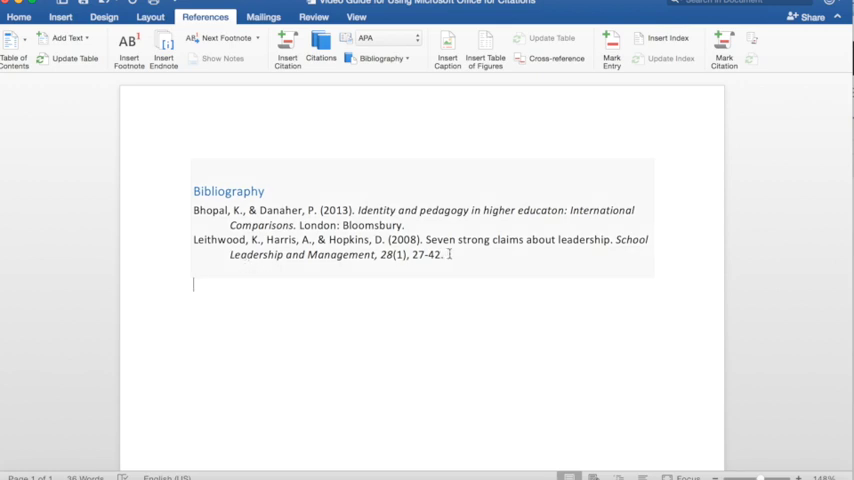
{"action": "mouse_move", "coordinate": [301, 159]}
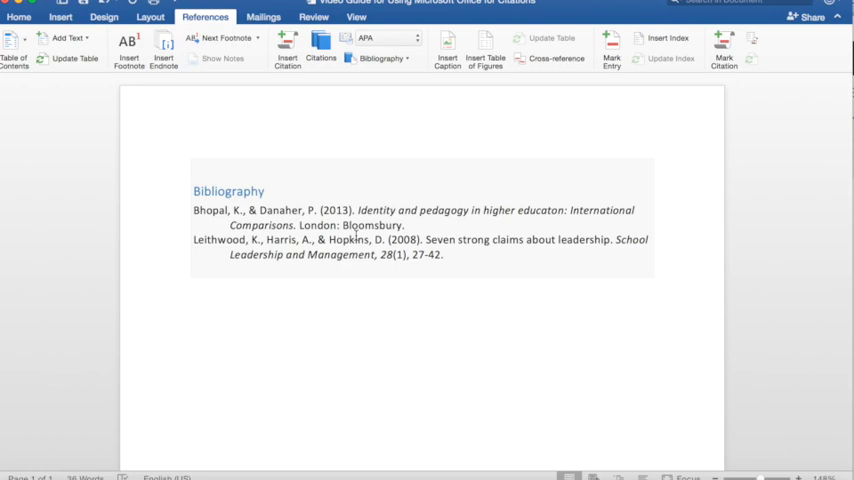
{"action": "mouse_move", "coordinate": [355, 190]}
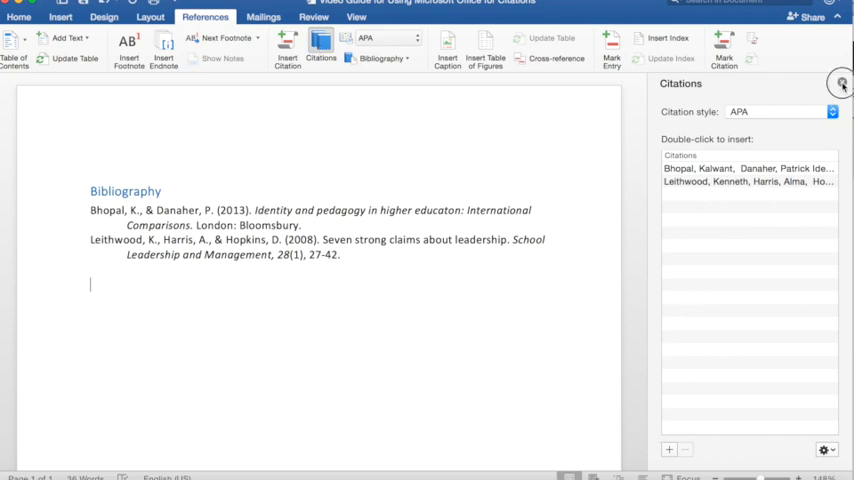
Step: Close the Citations pane, run Update Field on the bibliography, and select its entries
{"action": "left_click", "coordinate": [845, 72]}
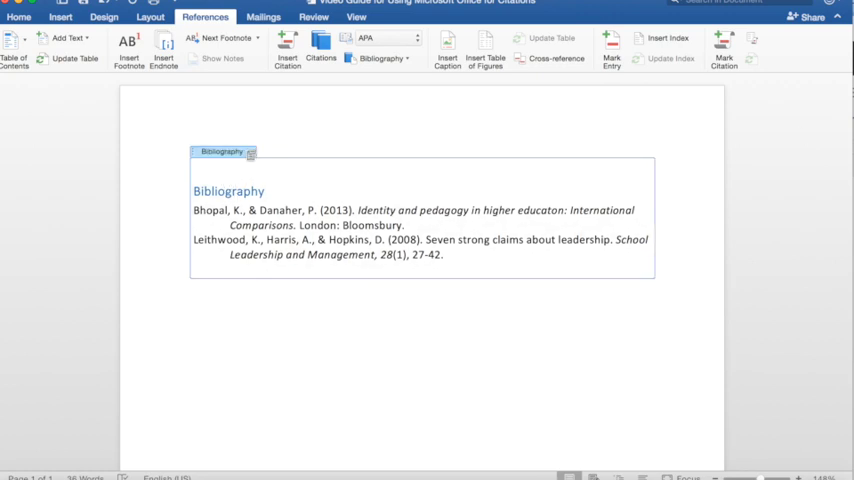
{"action": "right_click", "coordinate": [253, 212]}
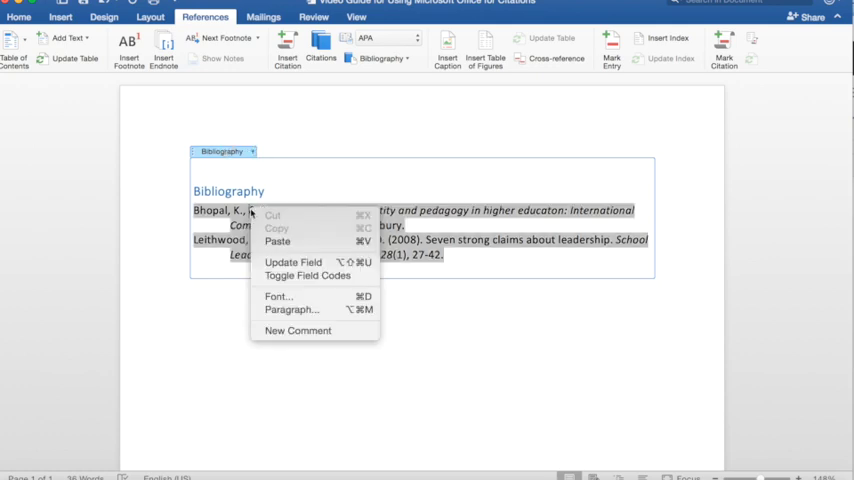
{"action": "mouse_move", "coordinate": [300, 263]}
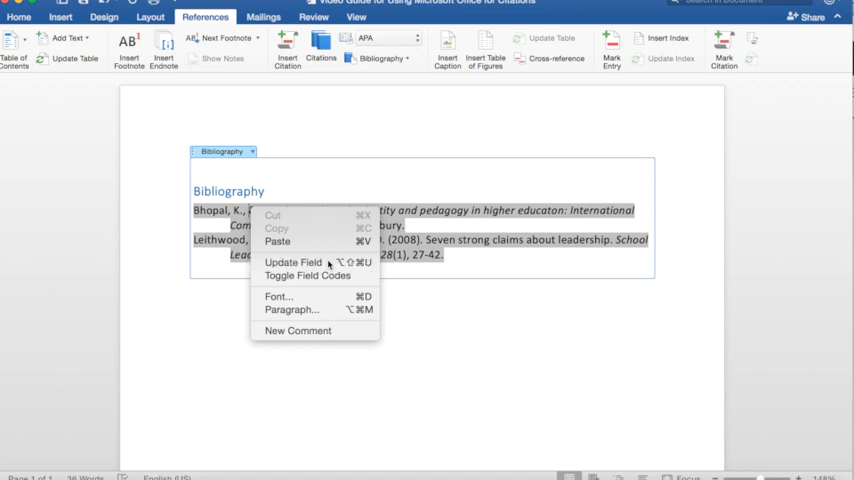
{"action": "left_click", "coordinate": [290, 262]}
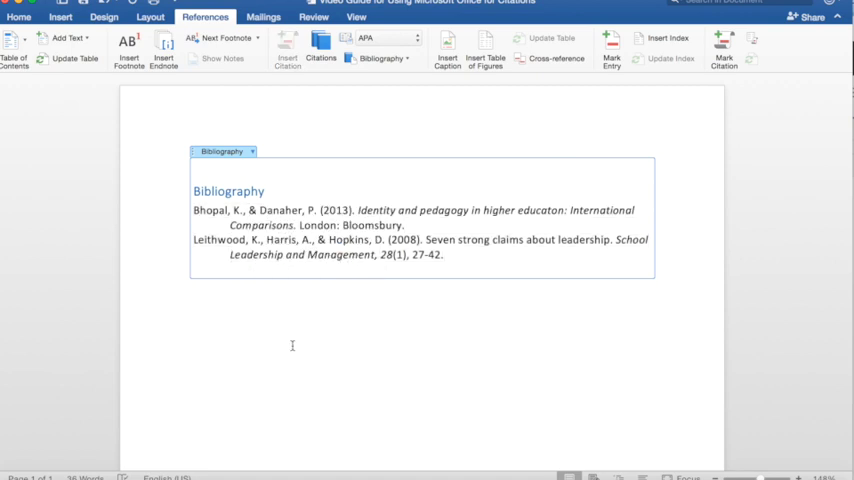
{"action": "left_click_drag", "start_coordinate": [193, 210], "coordinate": [444, 262]}
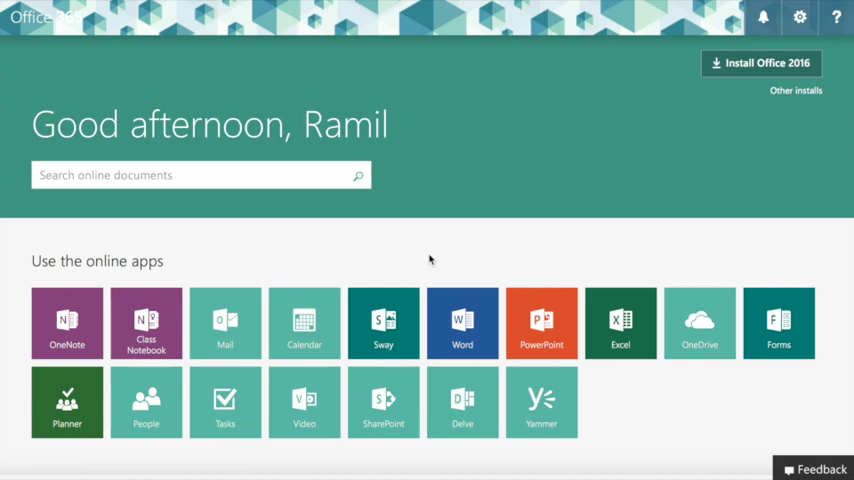
{"action": "mouse_move", "coordinate": [360, 94]}
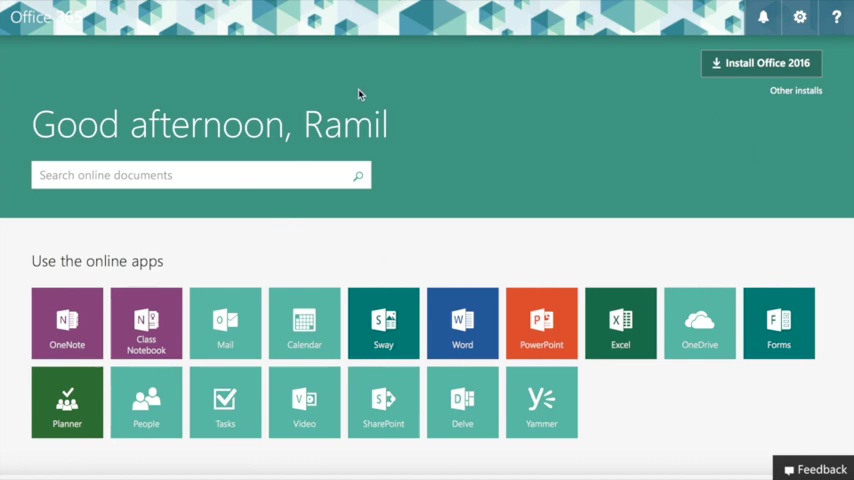
{"action": "mouse_move", "coordinate": [580, 310]}
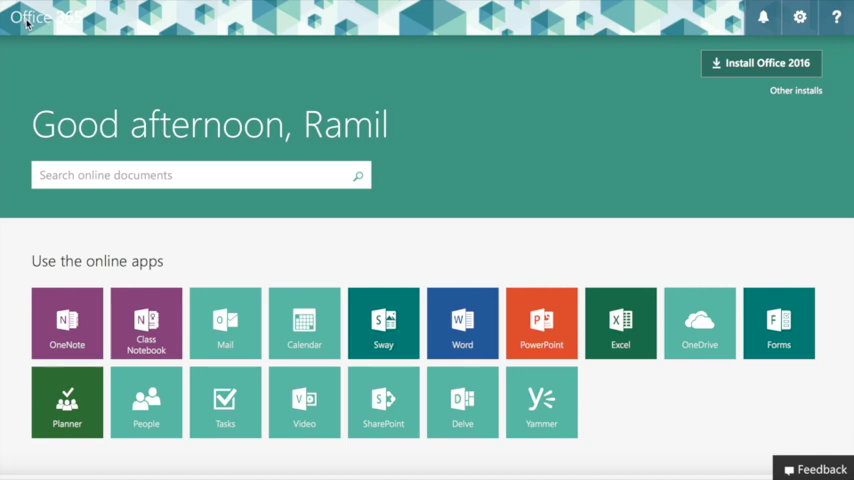
{"action": "mouse_move", "coordinate": [72, 28]}
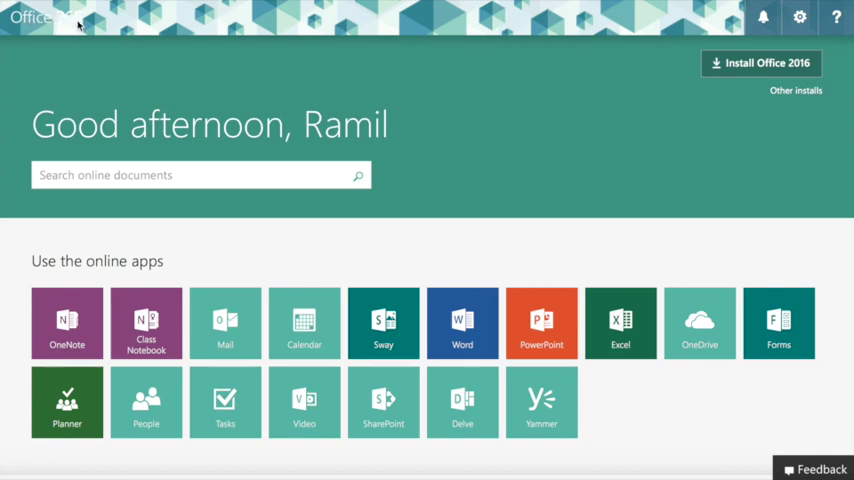
{"action": "mouse_move", "coordinate": [31, 228]}
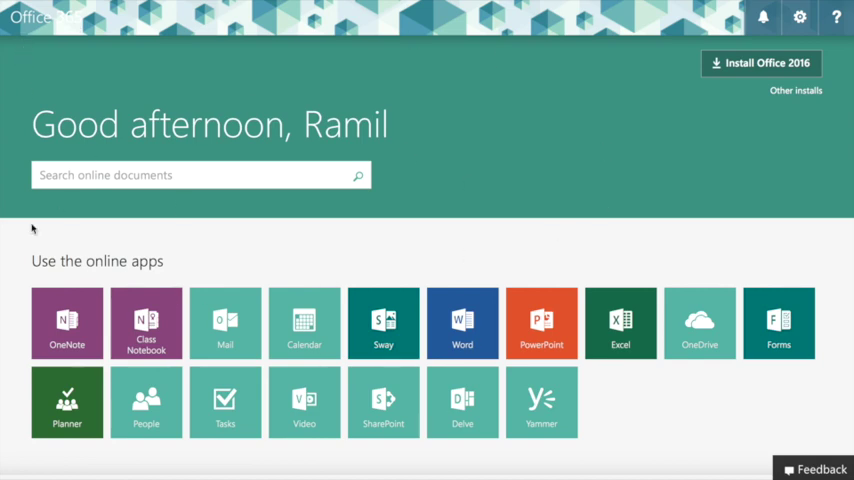
{"action": "mouse_move", "coordinate": [174, 261]}
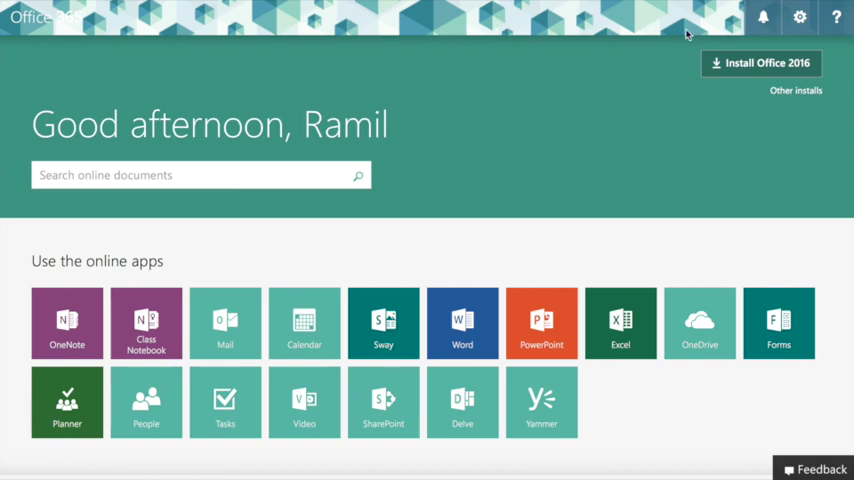
{"action": "mouse_move", "coordinate": [495, 227]}
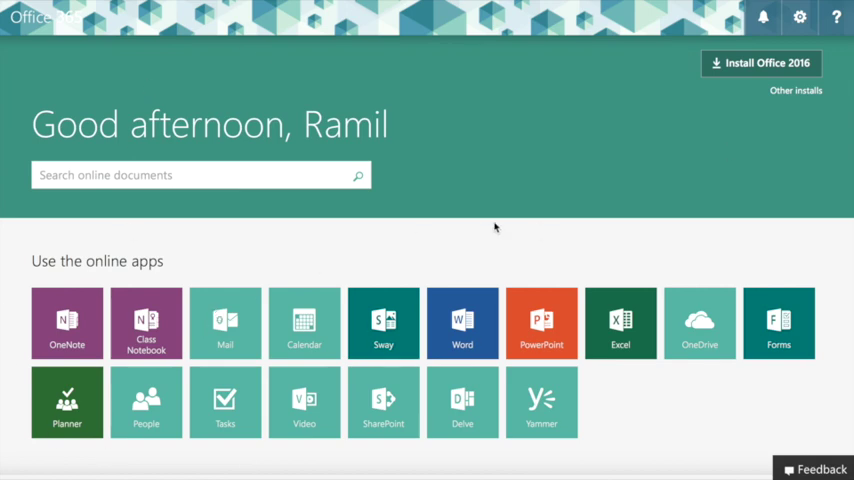
{"action": "mouse_move", "coordinate": [805, 63]}
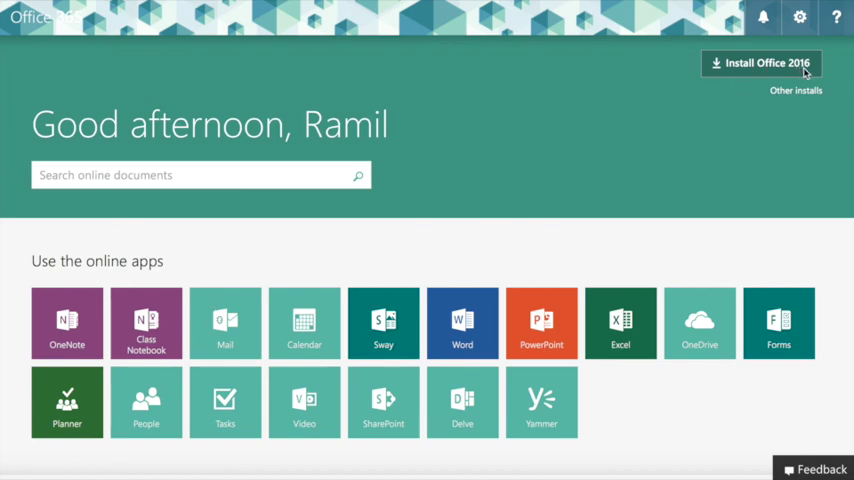
{"action": "mouse_move", "coordinate": [817, 74]}
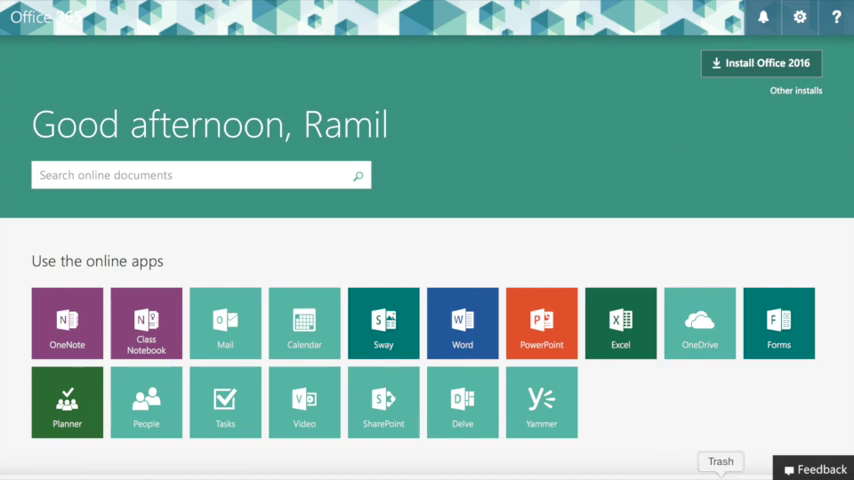
{"action": "mouse_move", "coordinate": [710, 350]}
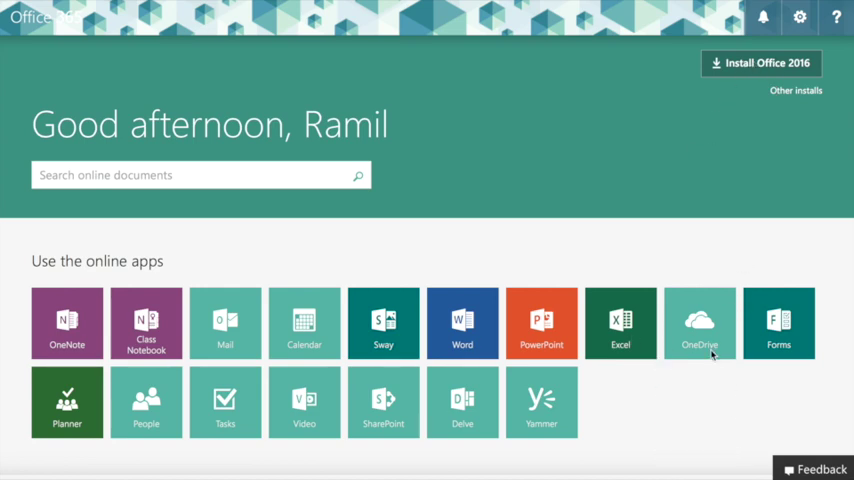